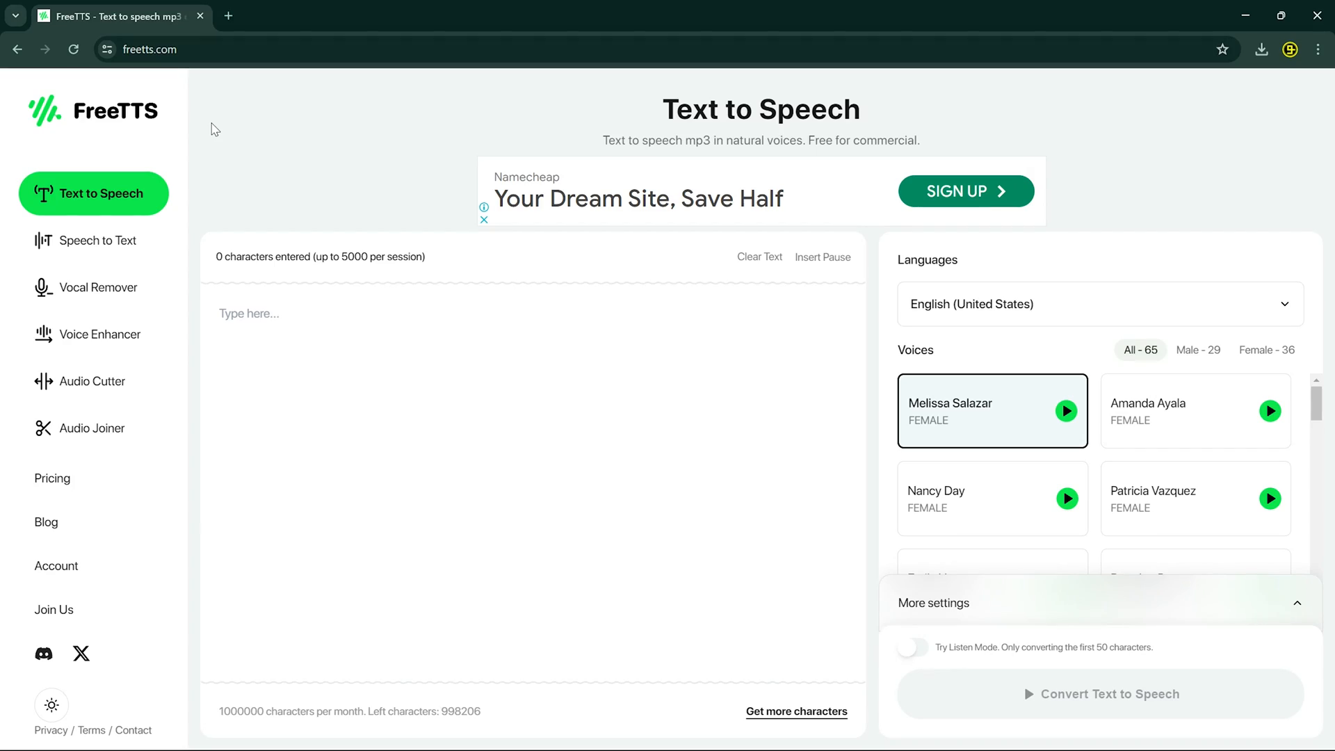
# Preview the Speech to Text and Audio Joiner pages, then return to Text to Speech.
pyautogui.click(93, 240)
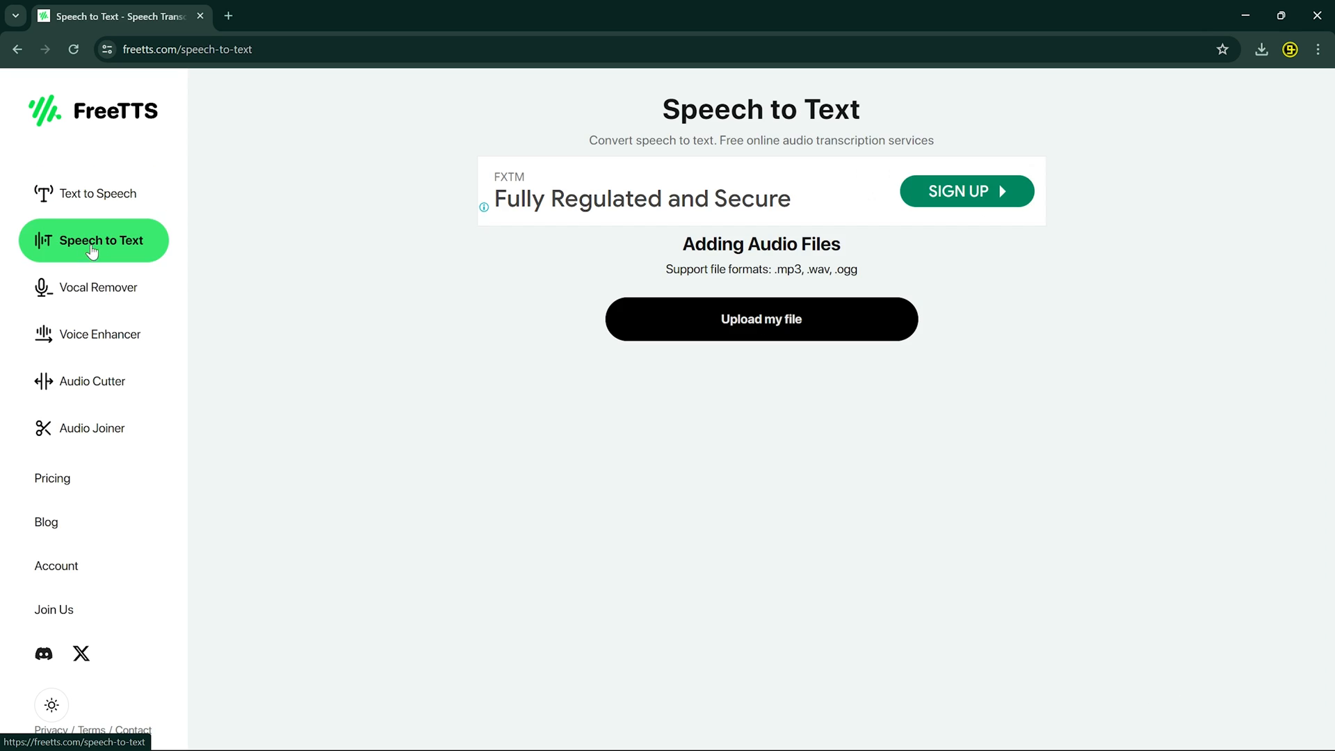
pyautogui.click(100, 334)
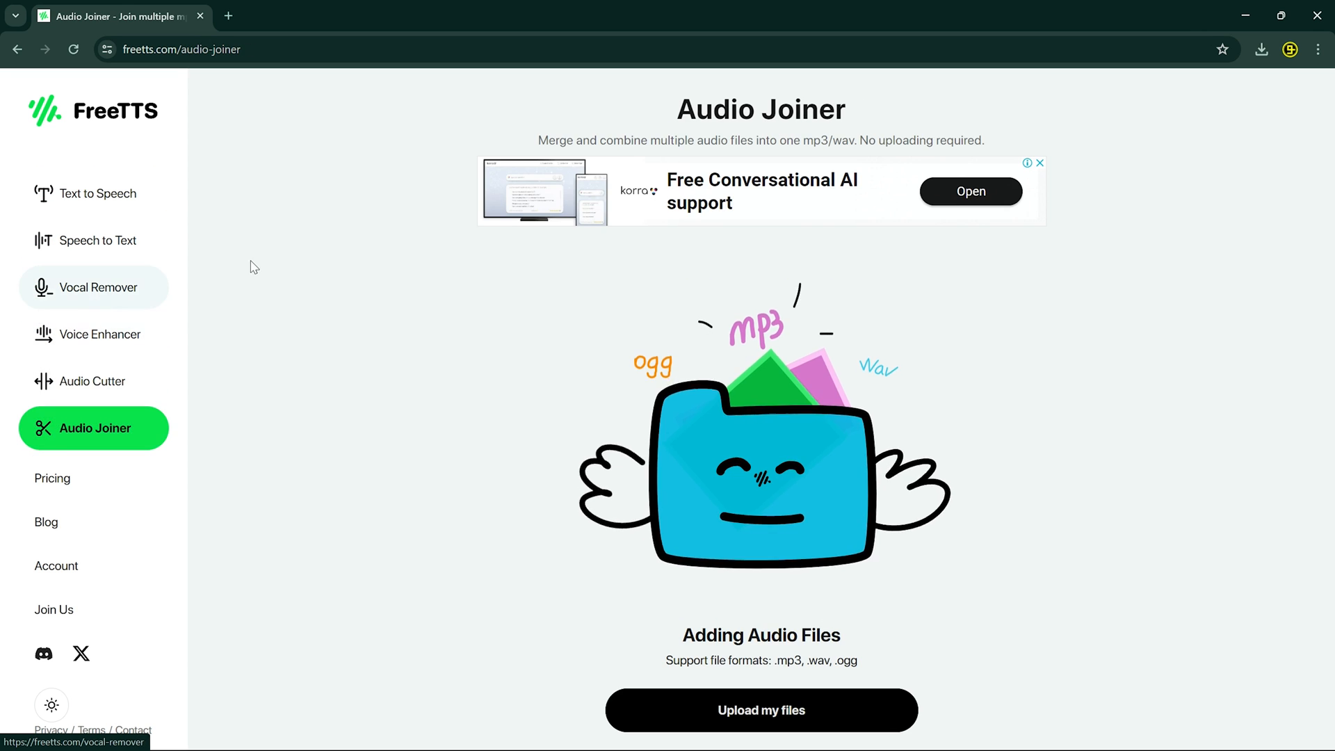
pyautogui.click(98, 194)
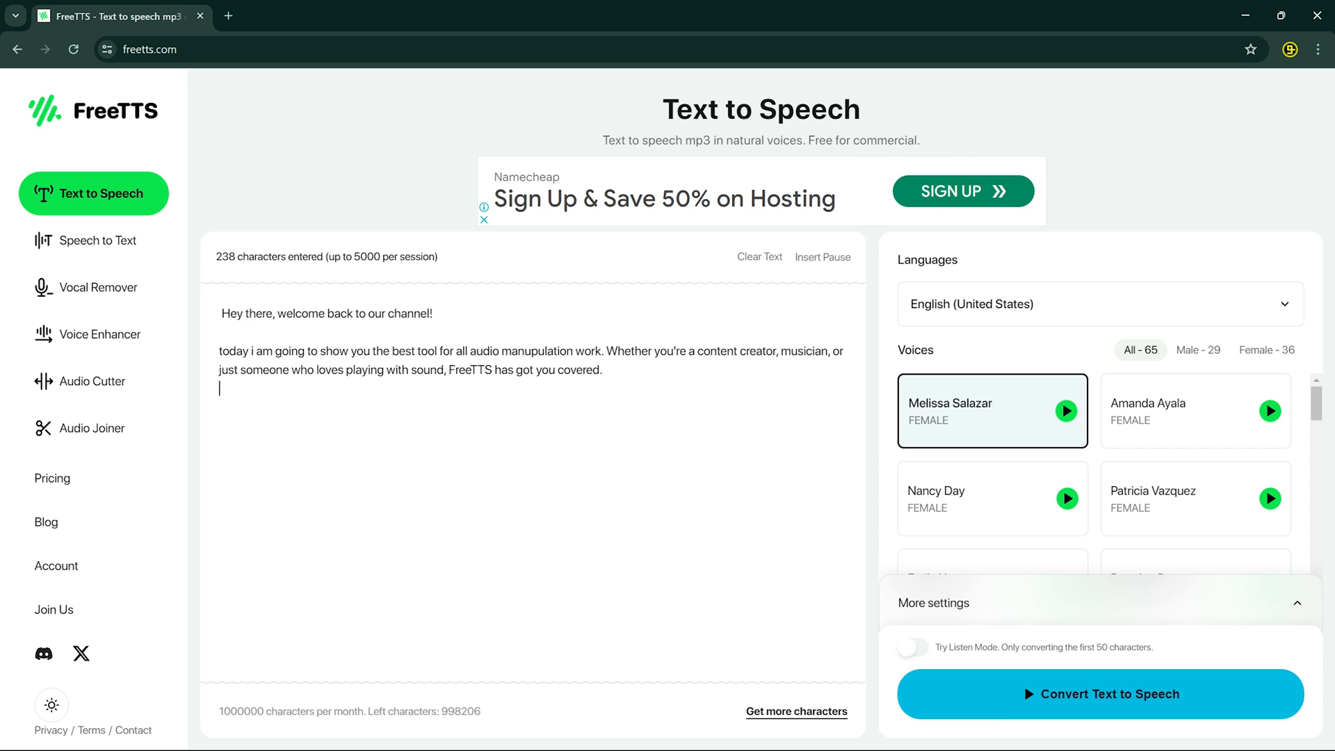
# Convert the welcome script with the Matthew Ibarra voice and play it, then play the Emily Hunter result.
pyautogui.scroll(-3)
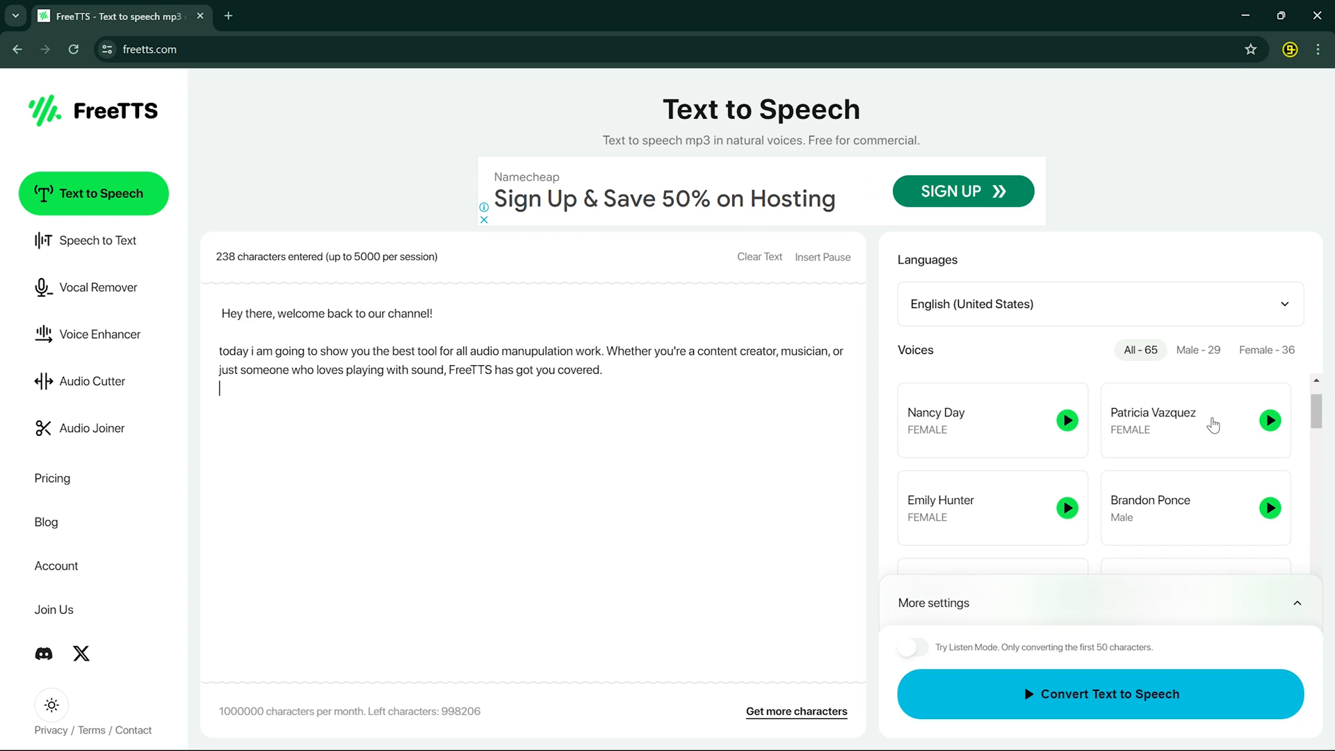
pyautogui.moveTo(1242, 426)
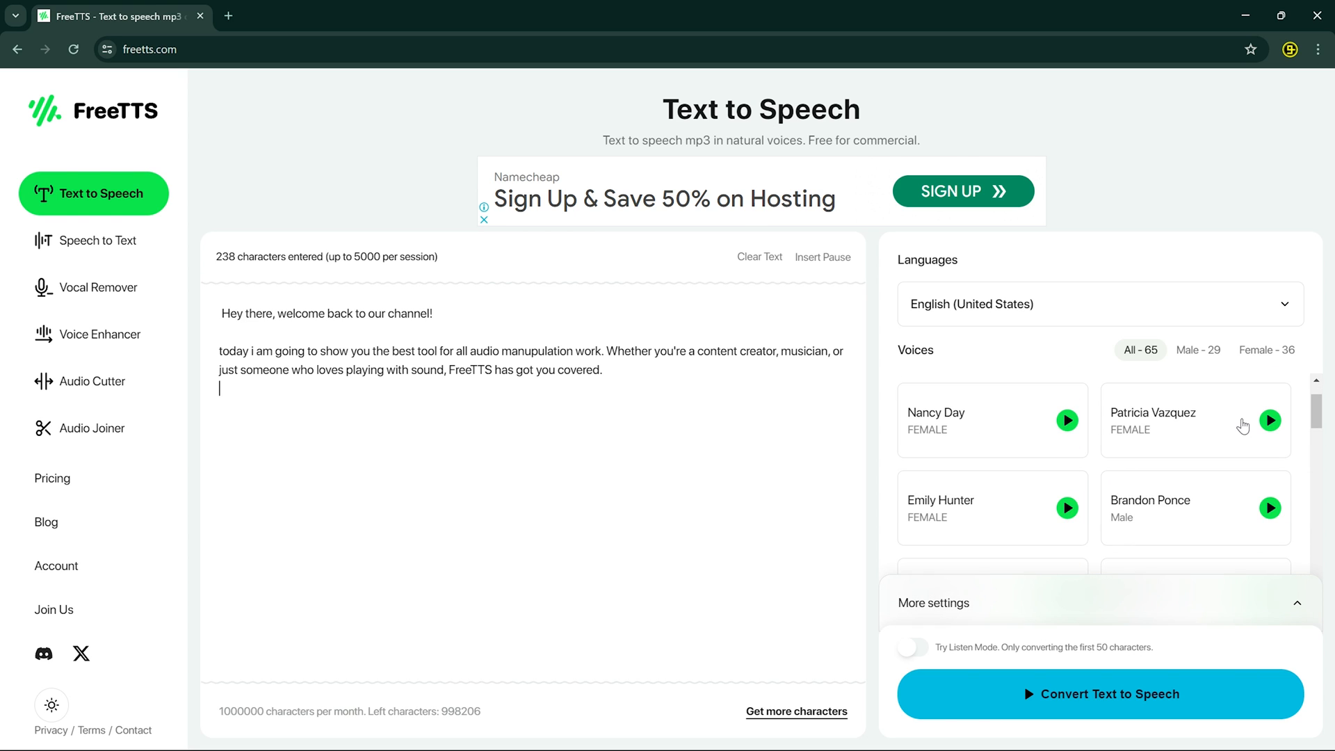
pyautogui.scroll(-3)
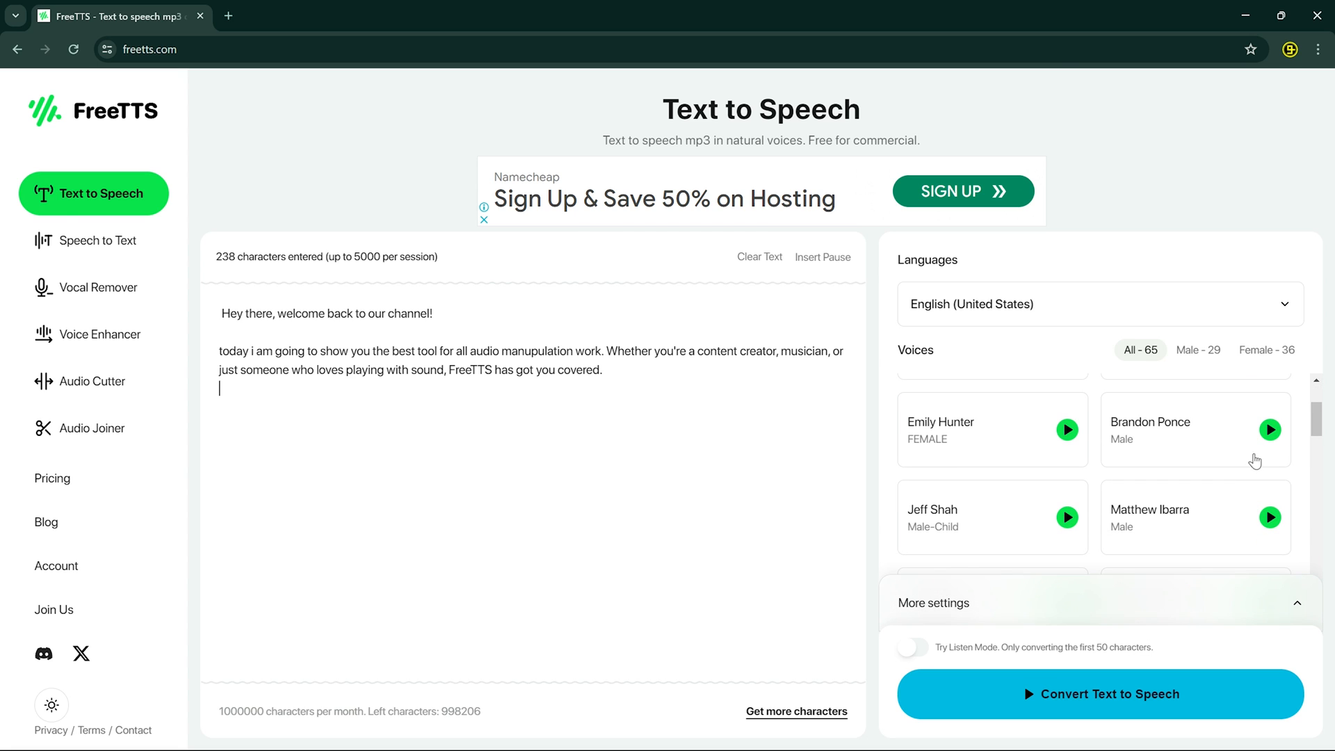
pyautogui.click(1270, 517)
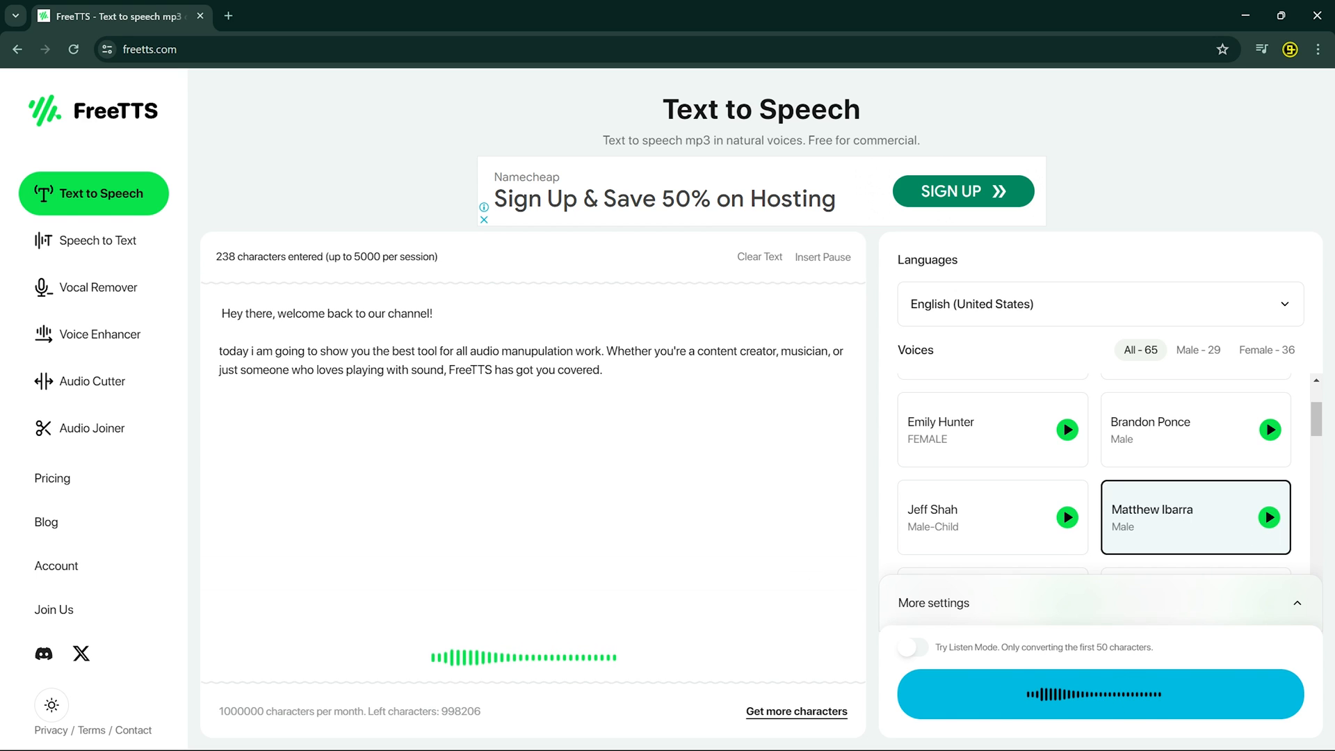
pyautogui.click(1098, 693)
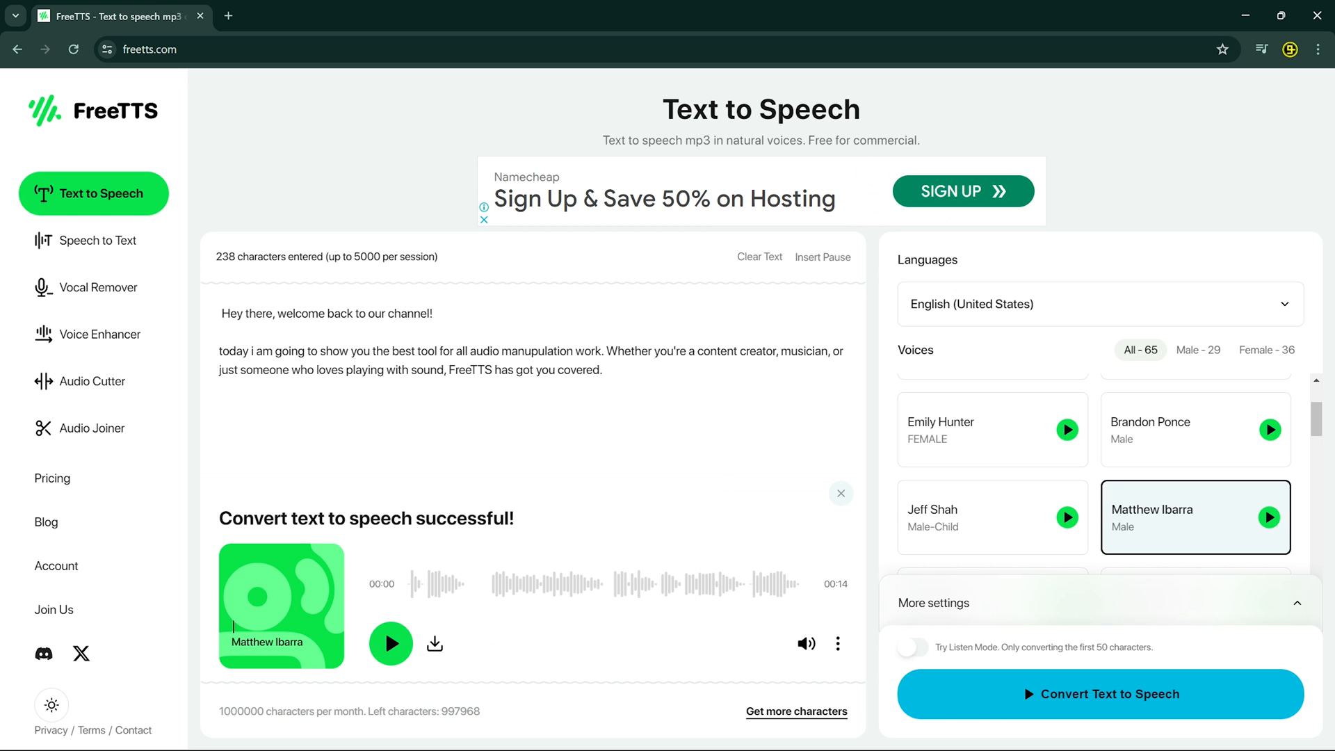
pyautogui.click(390, 643)
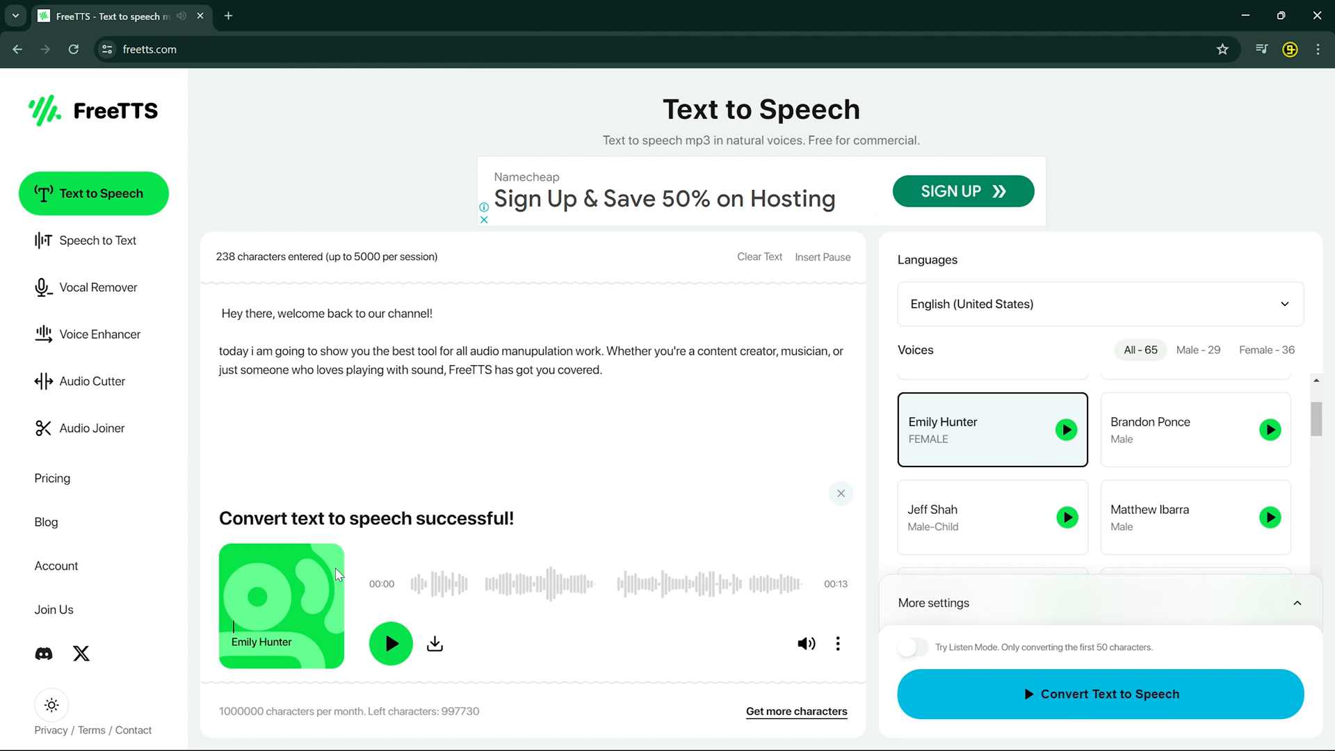
pyautogui.click(391, 644)
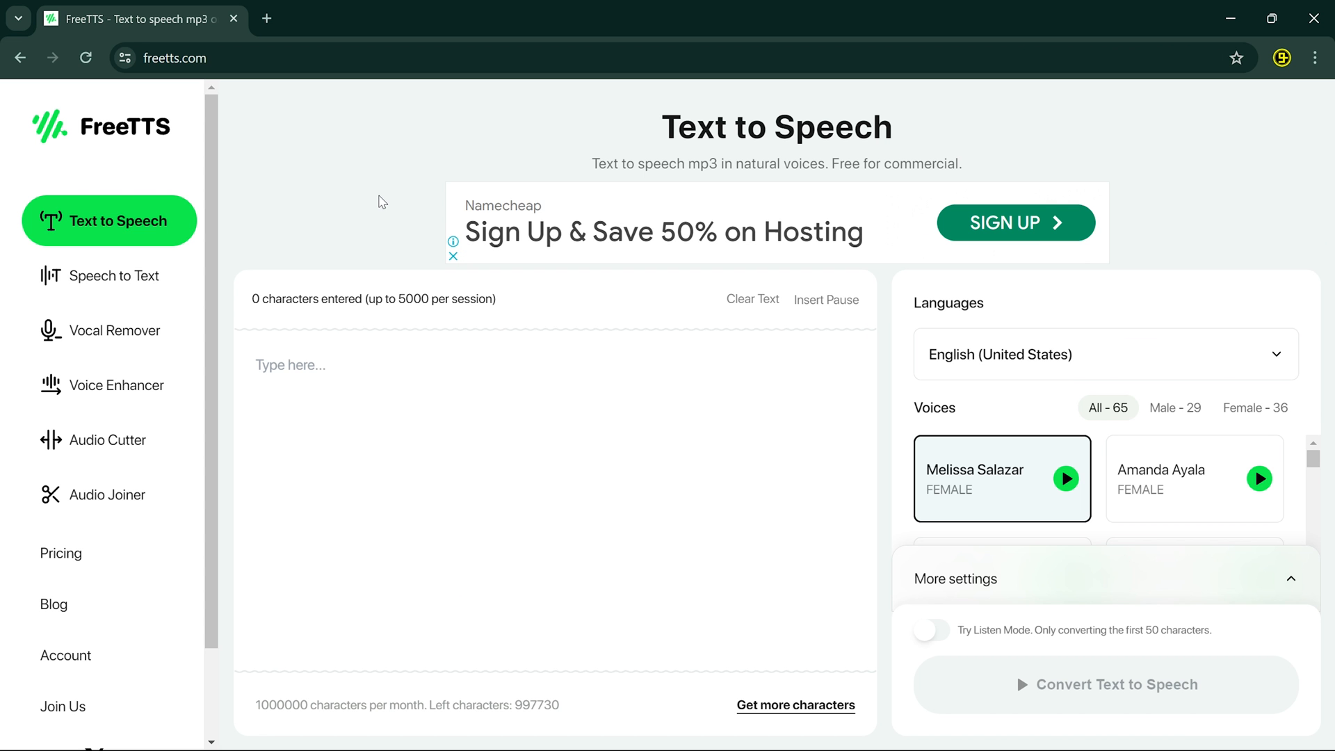
pyautogui.moveTo(108, 275)
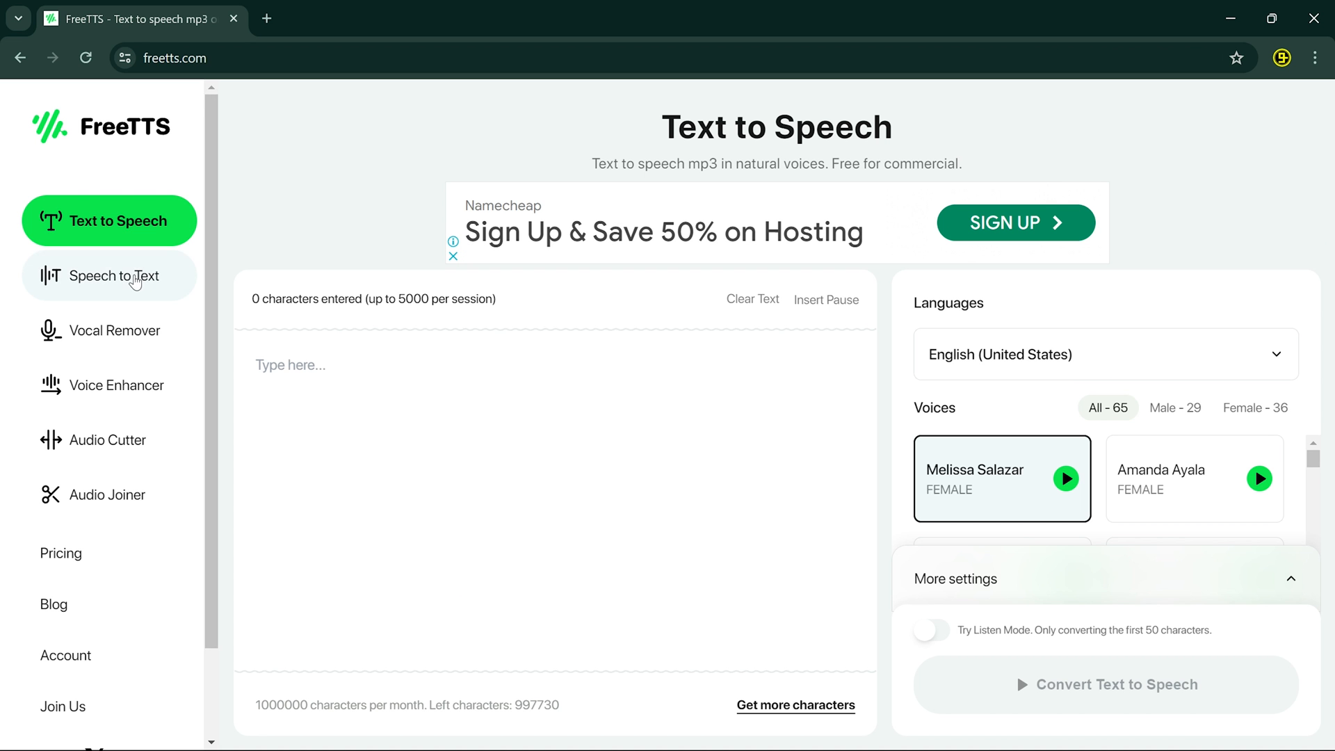
# Upload the 46-second YouTube algorithm video into the Speech to Text tool.
pyautogui.click(109, 275)
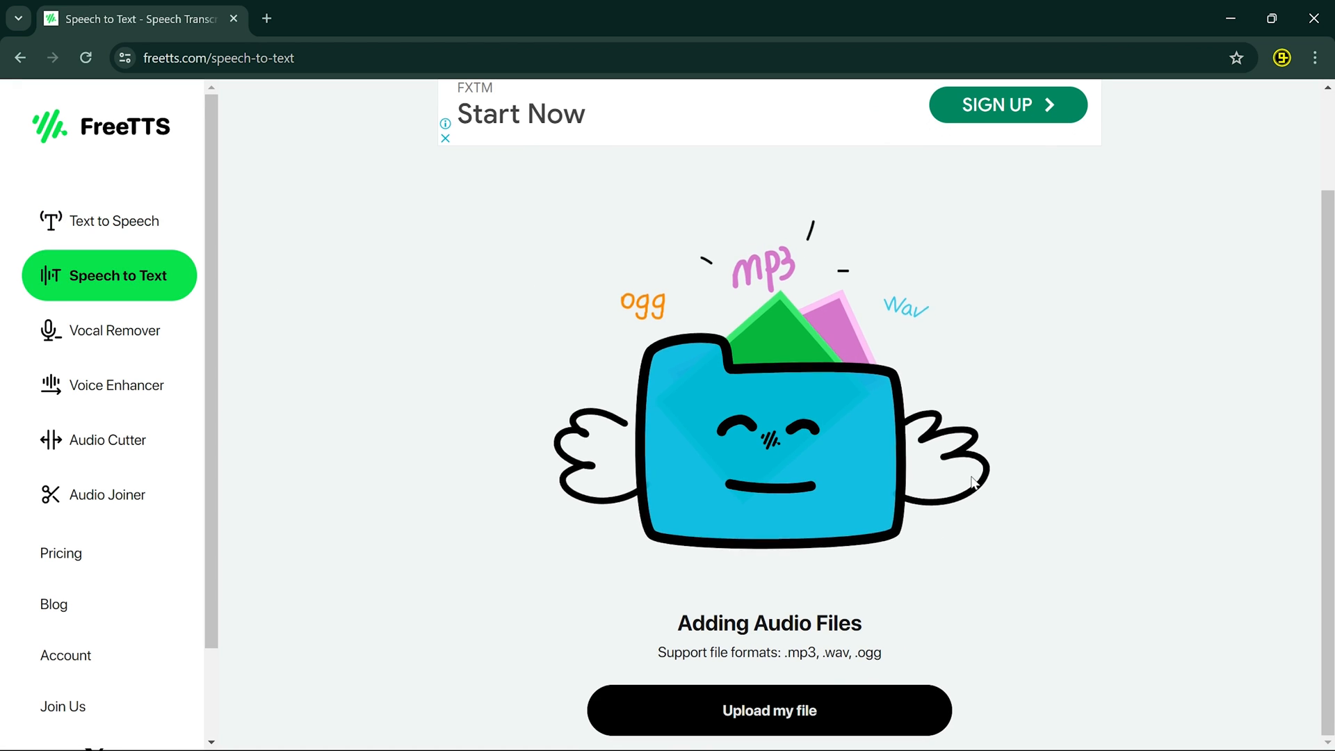
pyautogui.click(768, 711)
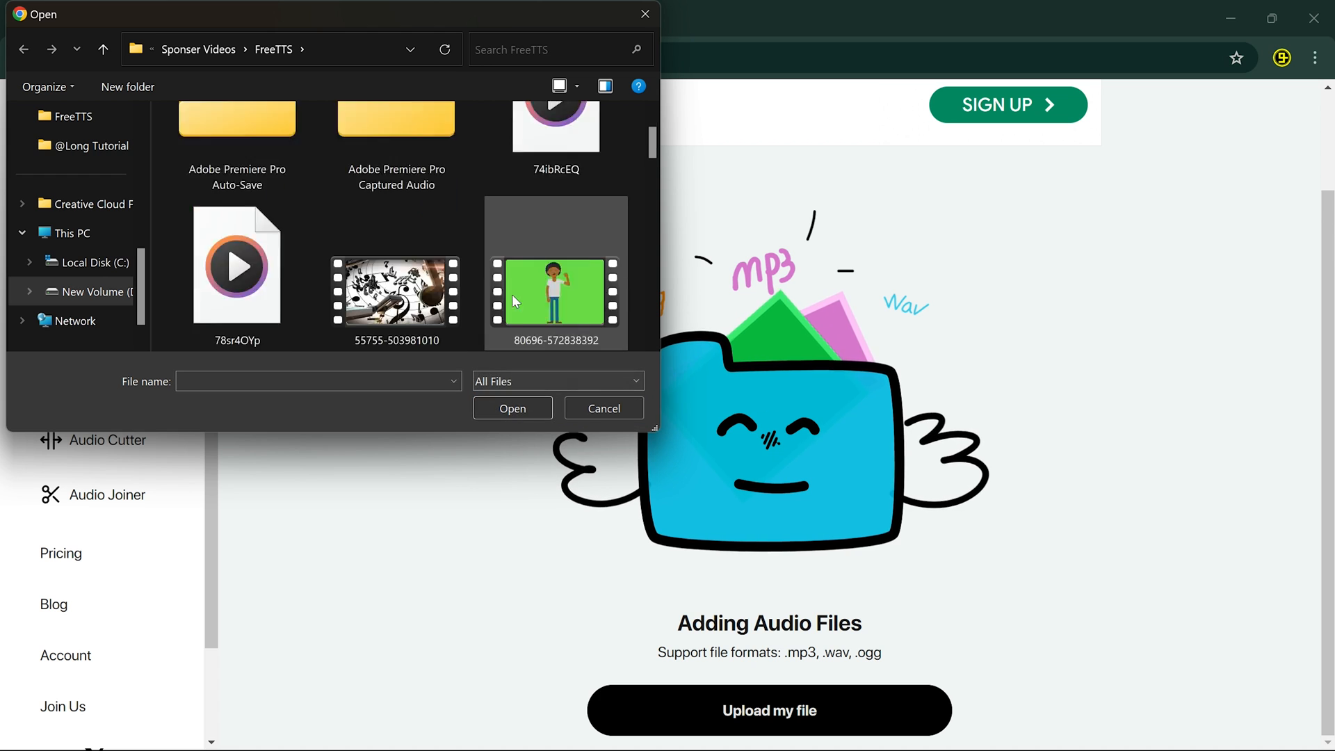
pyautogui.scroll(-3)
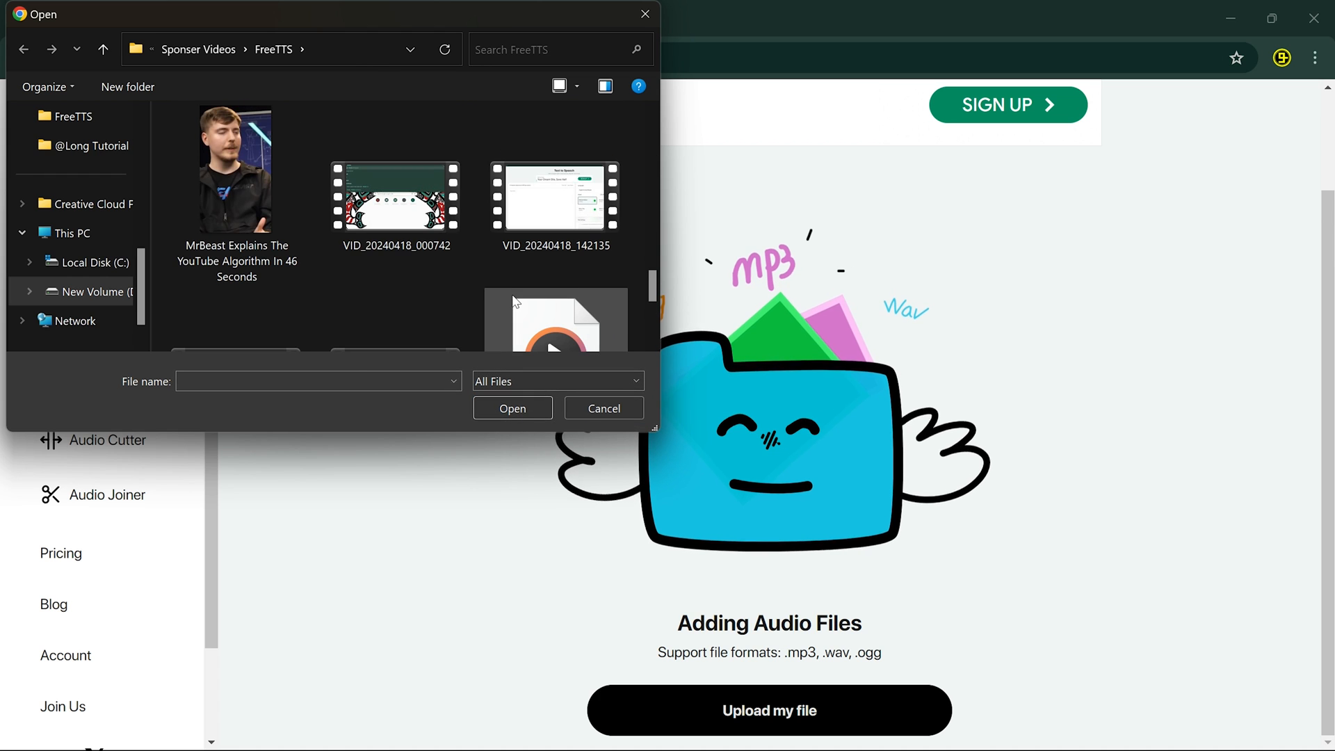
pyautogui.click(236, 169)
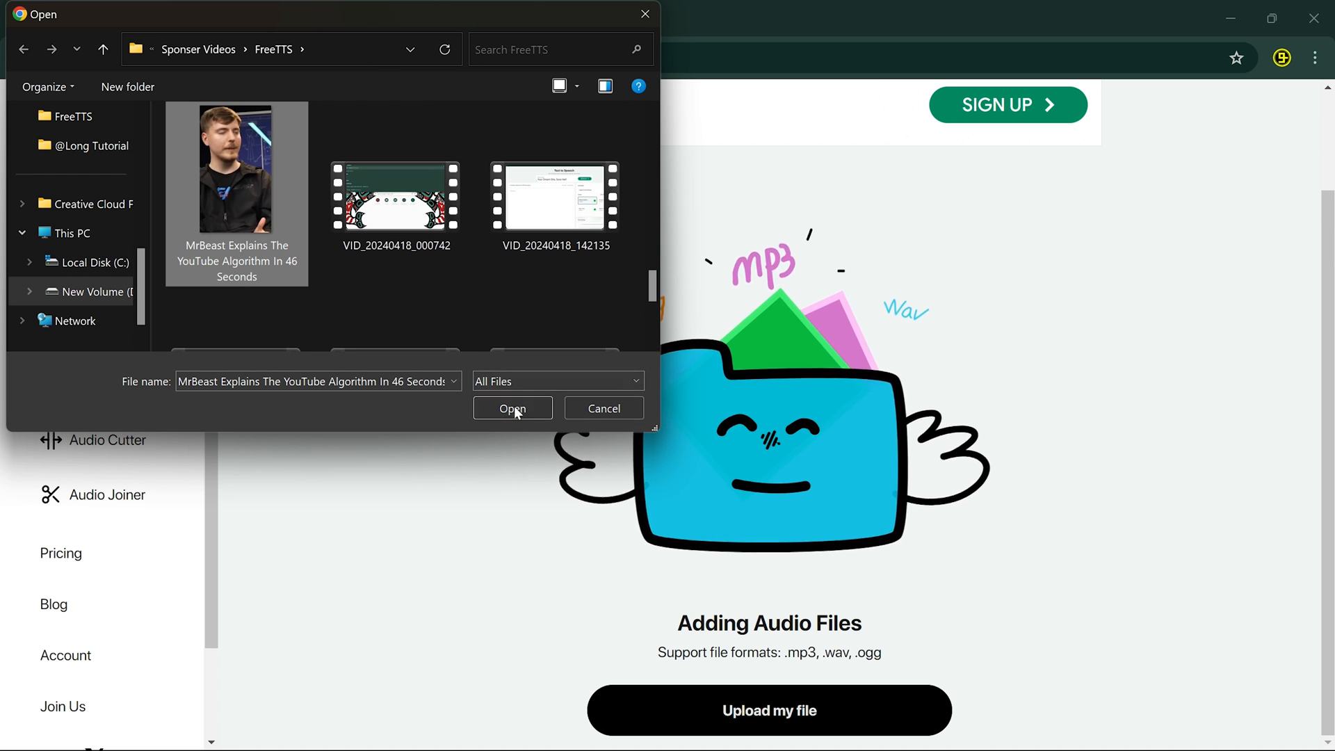
pyautogui.click(513, 407)
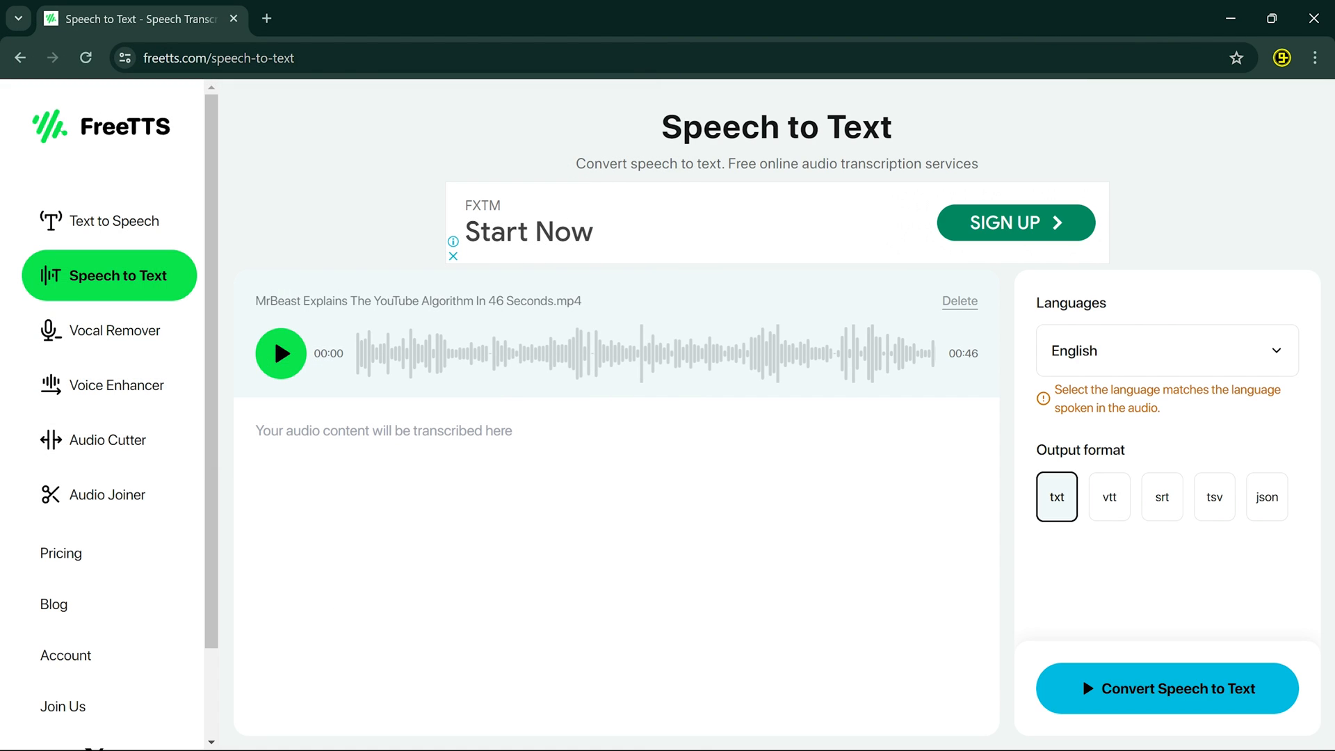
# Transcribe the uploaded video to English with txt output.
pyautogui.click(1166, 350)
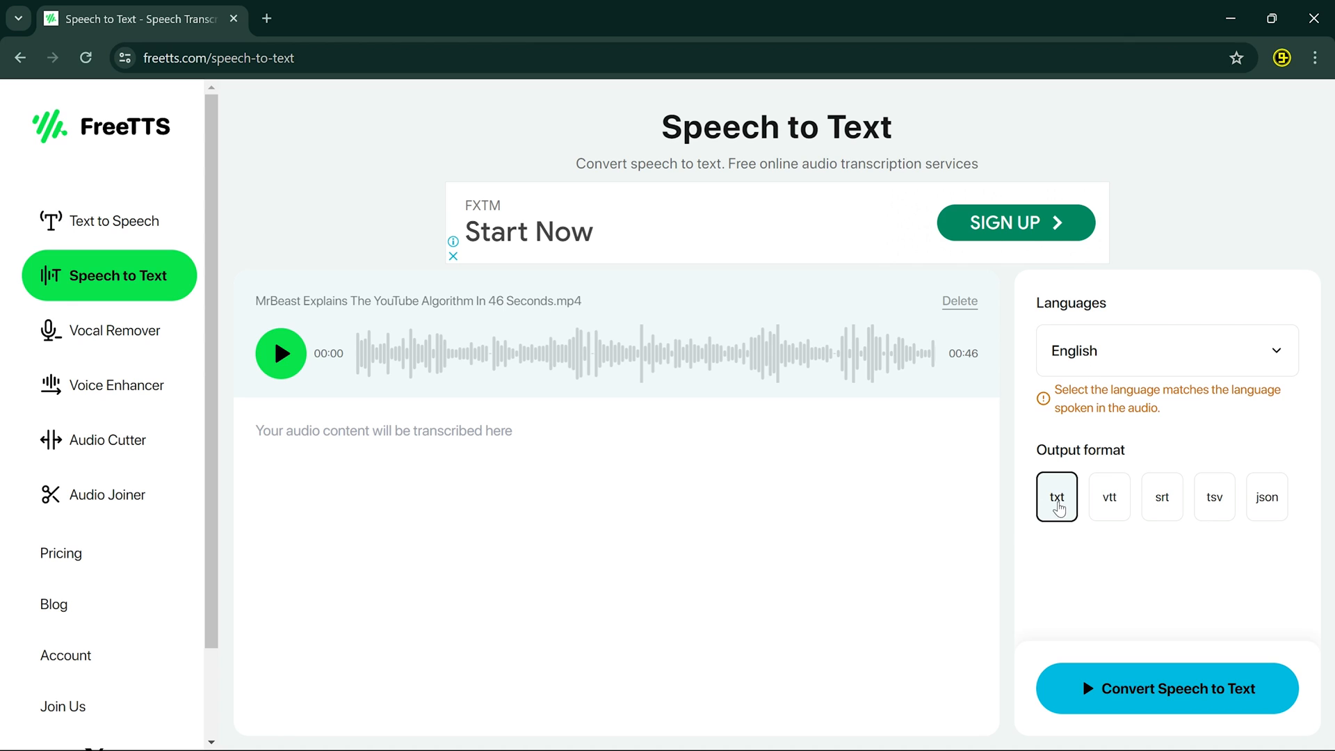
pyautogui.click(1167, 689)
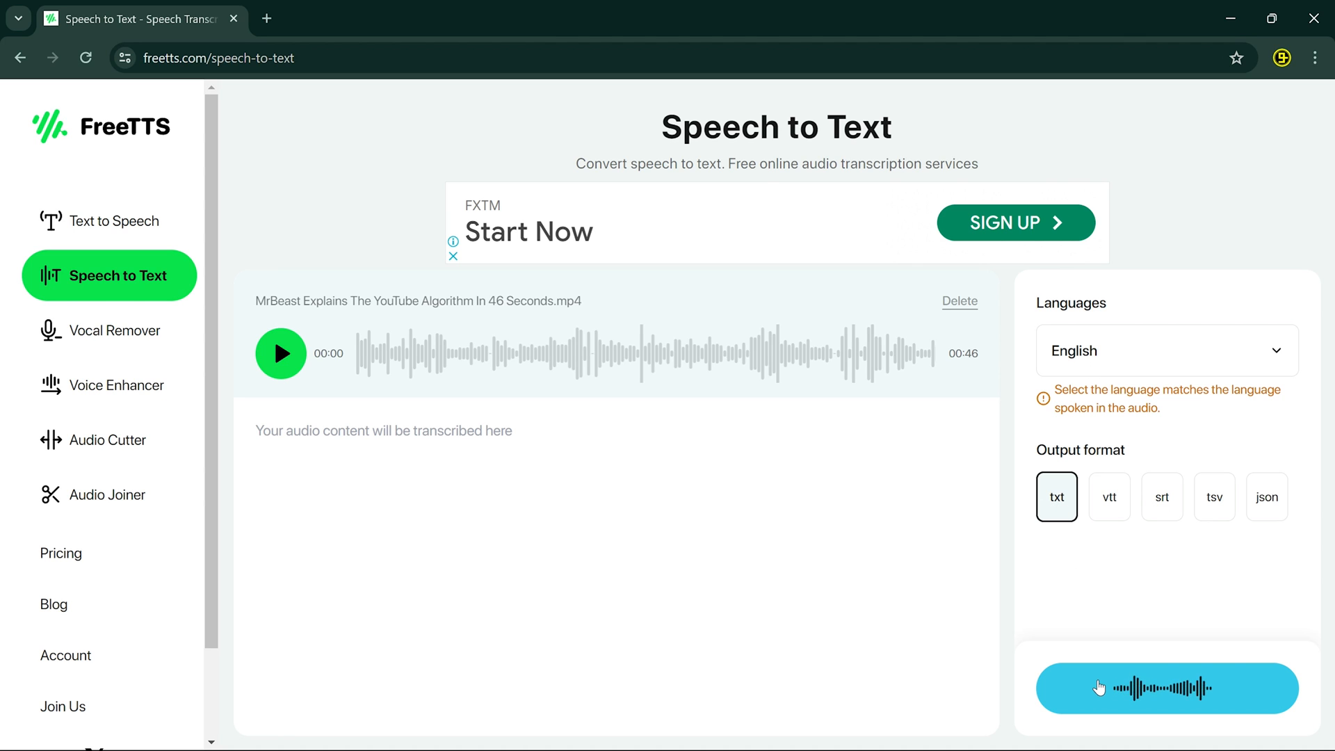
pyautogui.click(1167, 688)
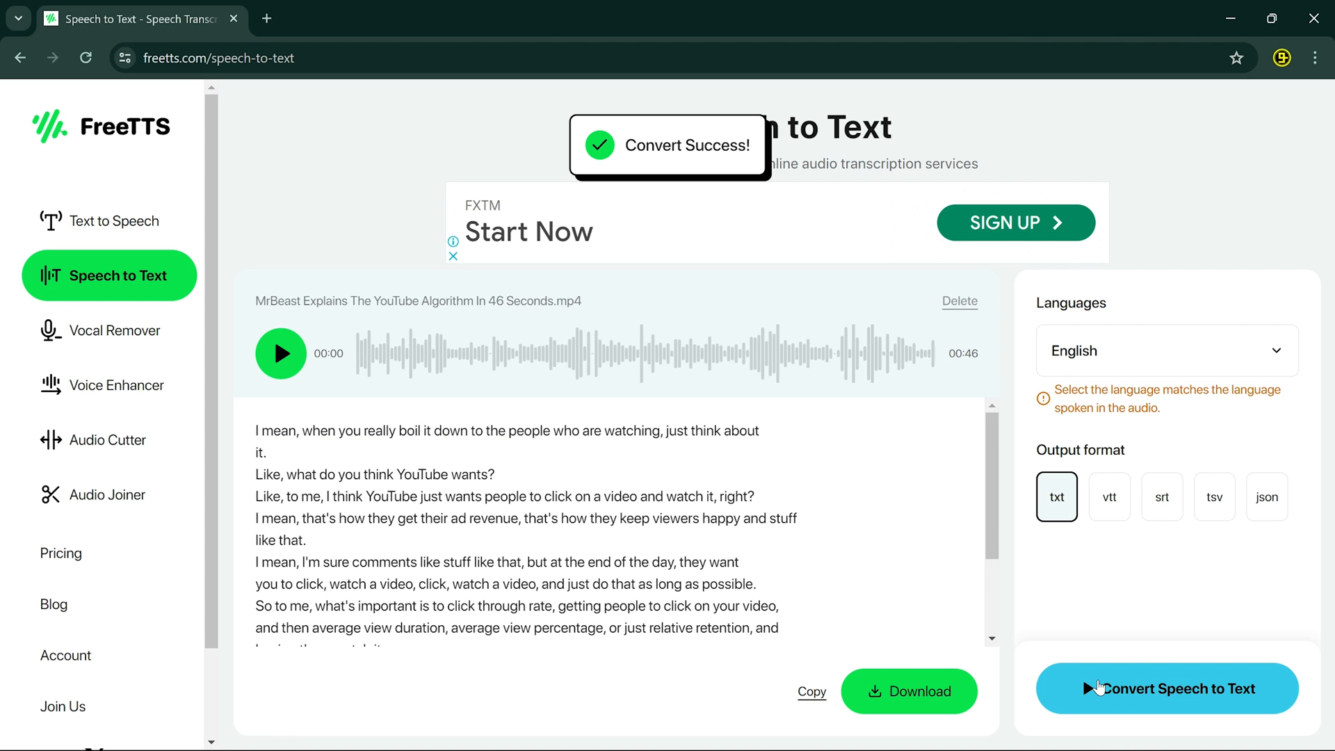
# Play and pause the video's audio, then move to the Vocal Remover tool.
pyautogui.click(281, 354)
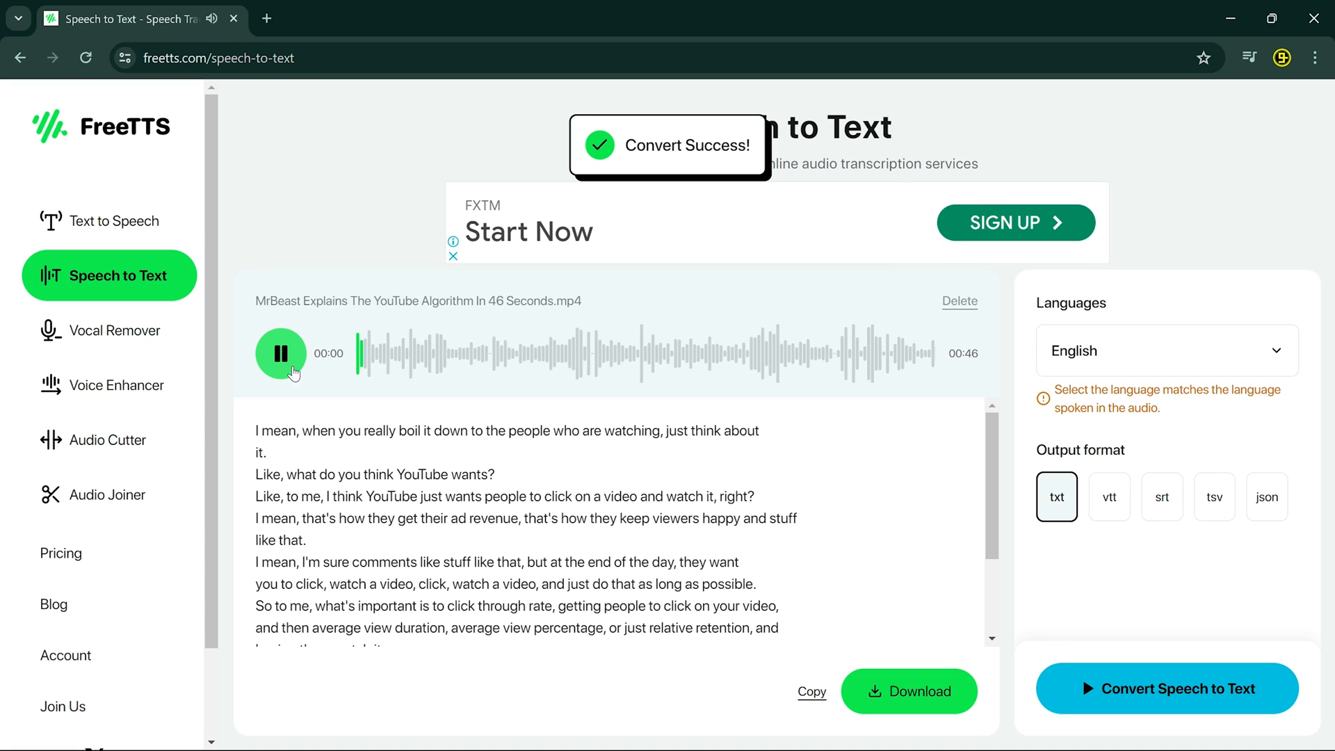
pyautogui.click(280, 353)
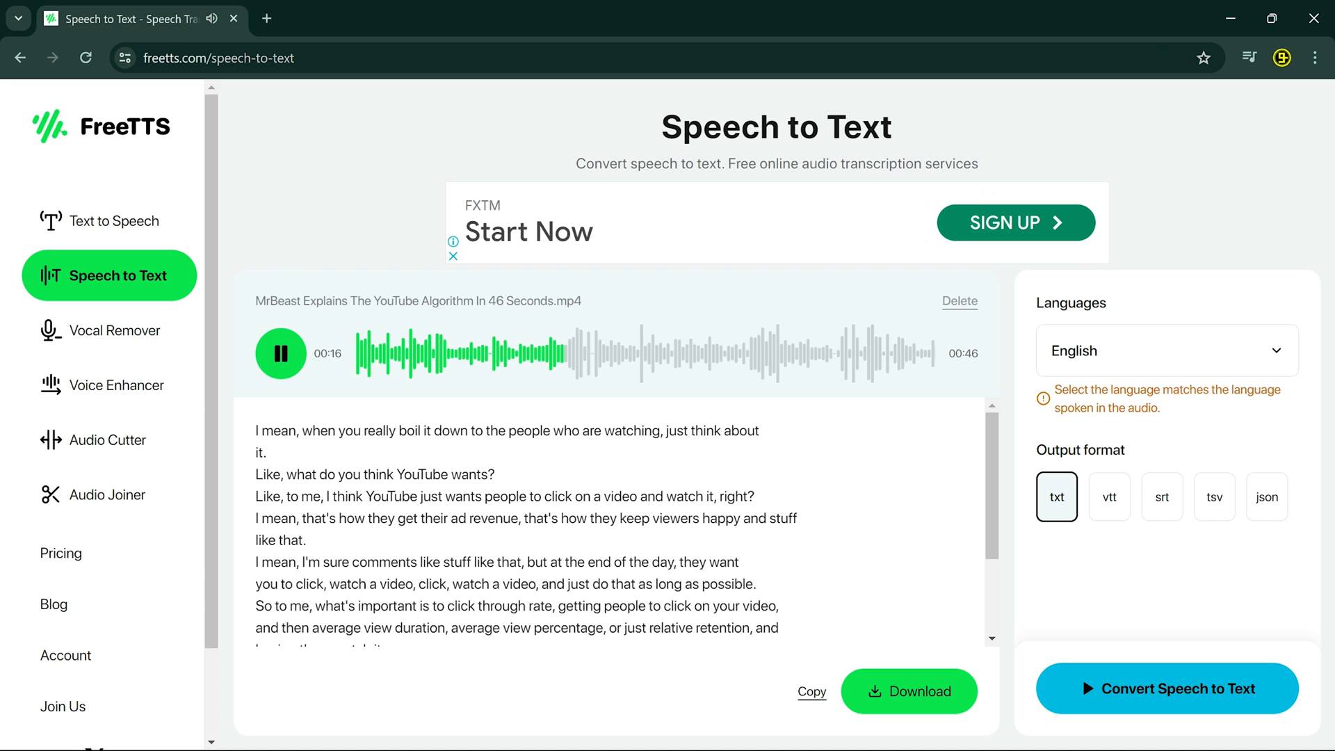
pyautogui.click(280, 353)
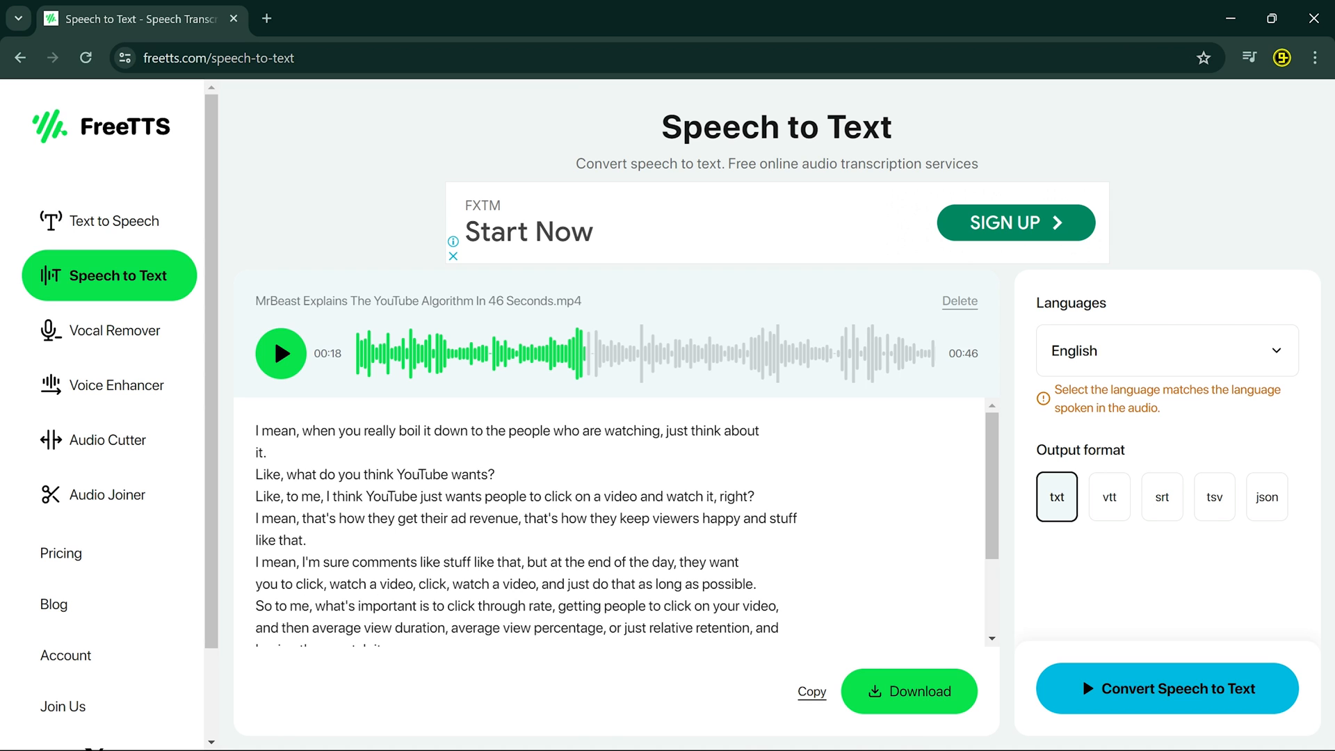
pyautogui.click(109, 331)
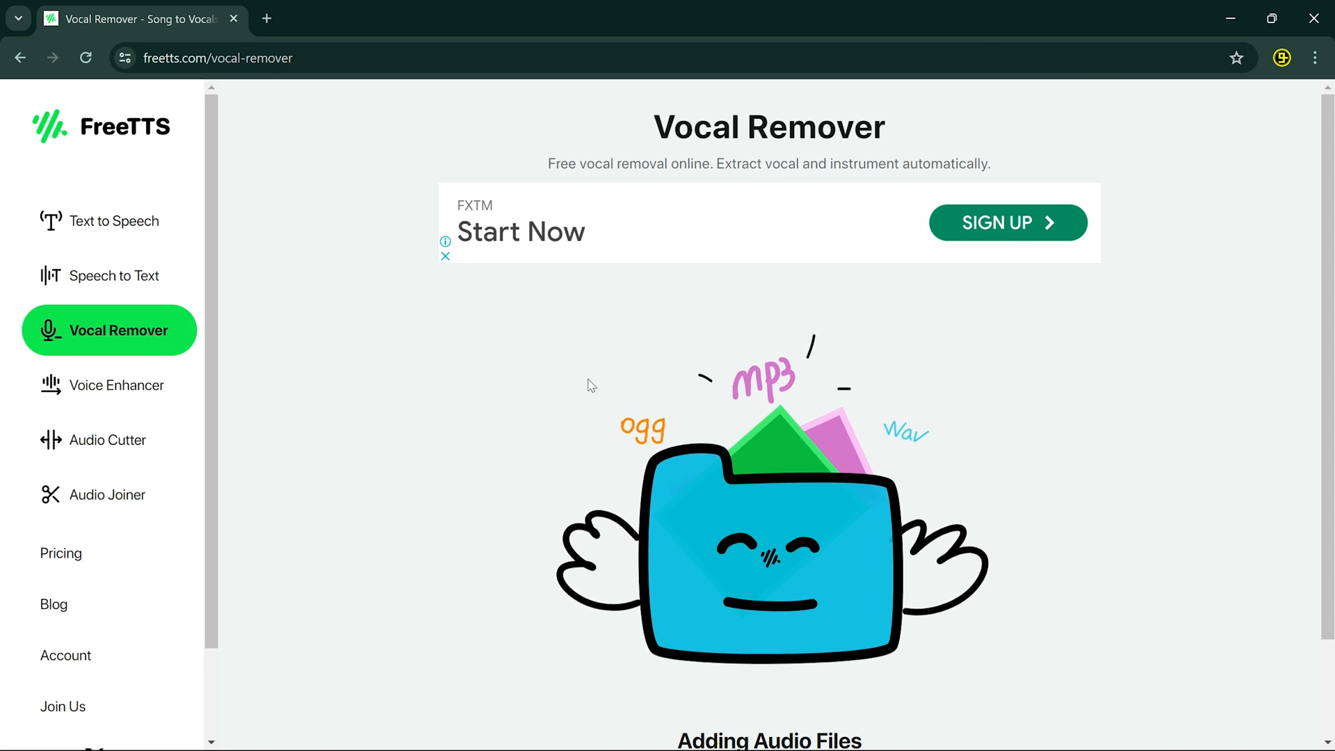
# Upload the 25-second As You Fade Away clip into the Vocal Remover.
pyautogui.click(768, 711)
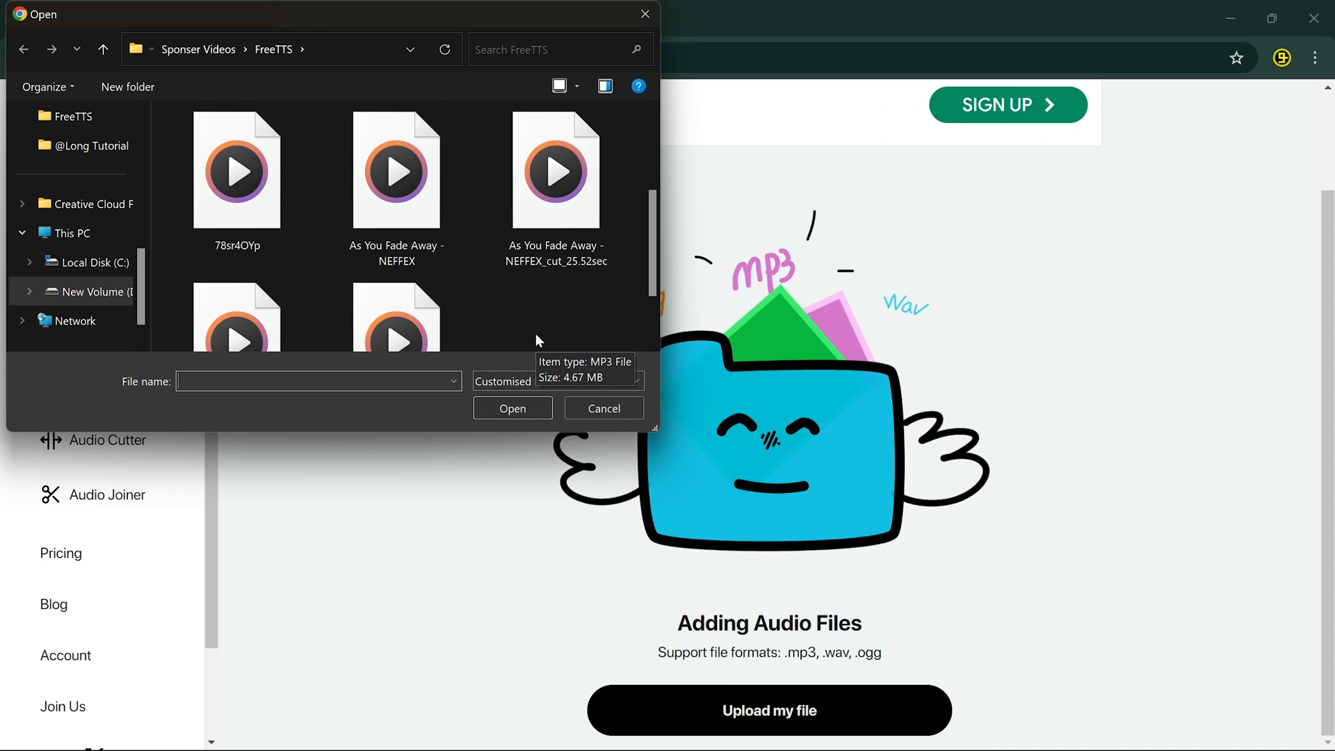
pyautogui.click(557, 170)
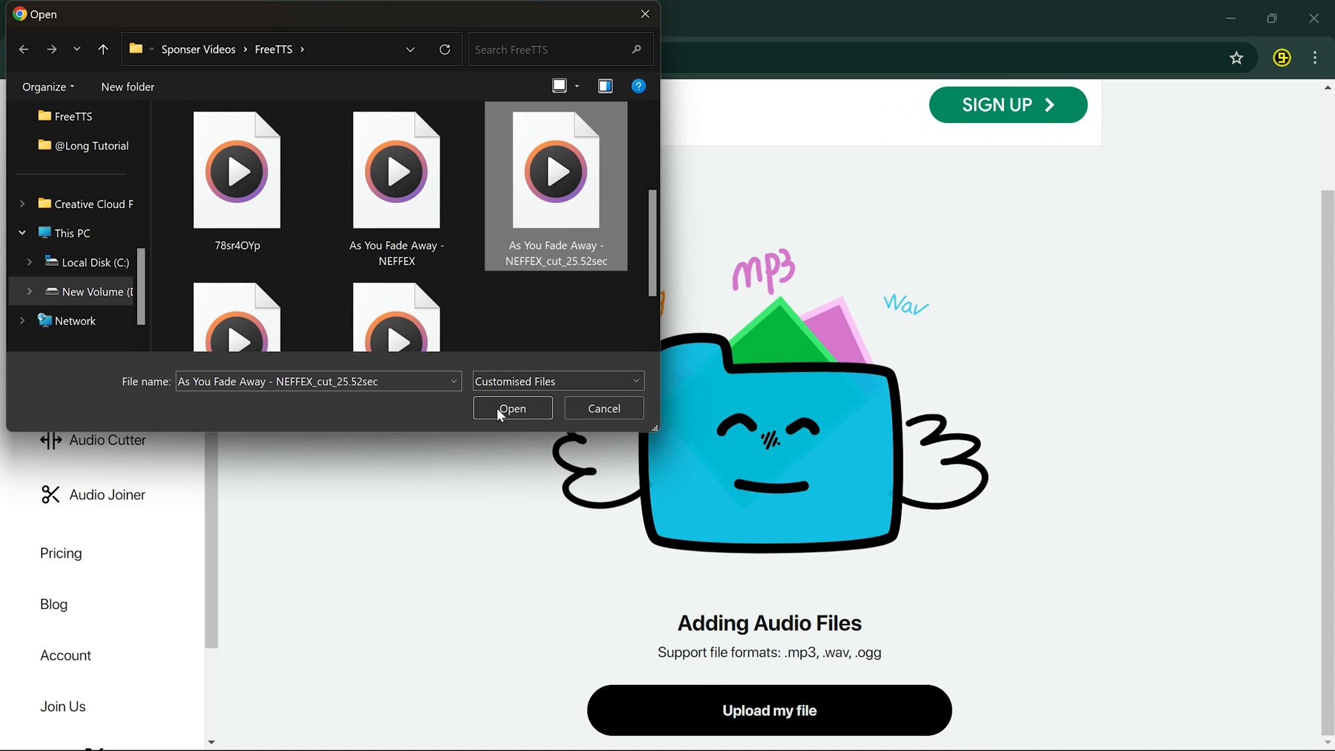
pyautogui.click(512, 407)
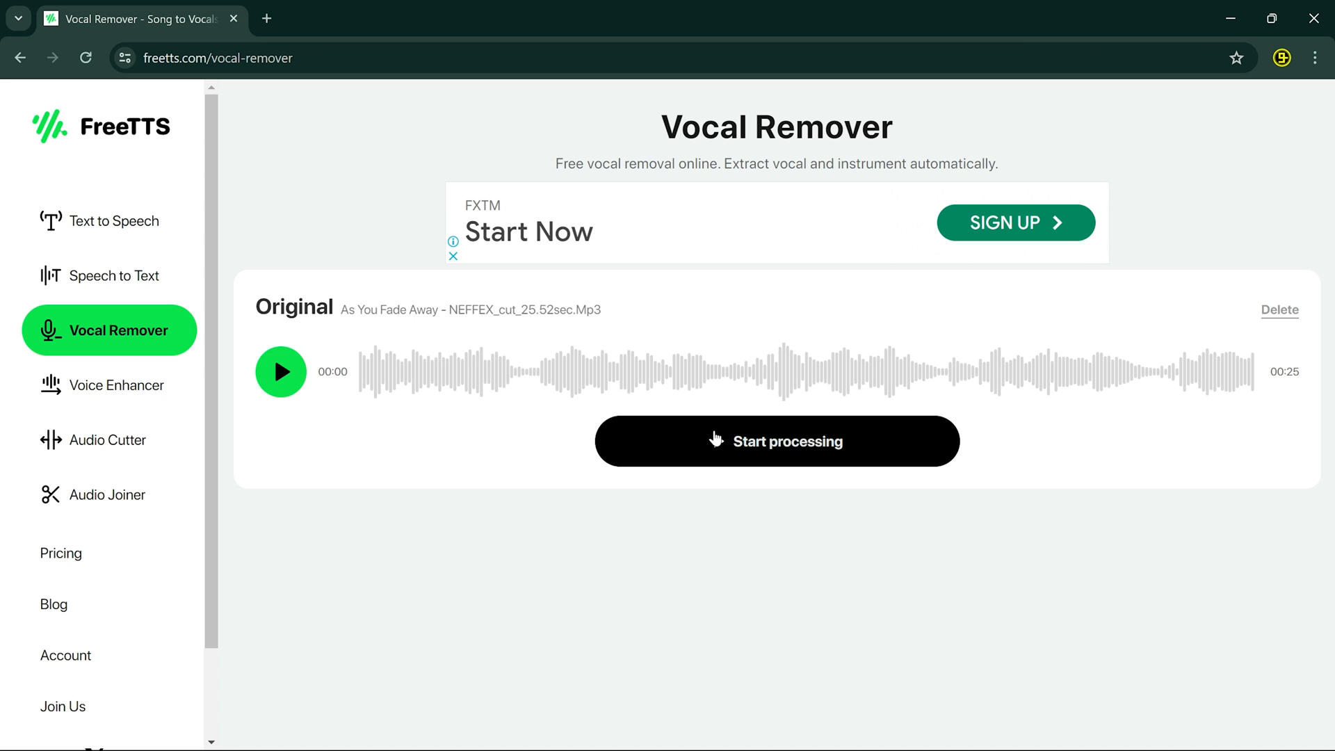
# Separate the clip into music and vocals and play the original song.
pyautogui.click(776, 441)
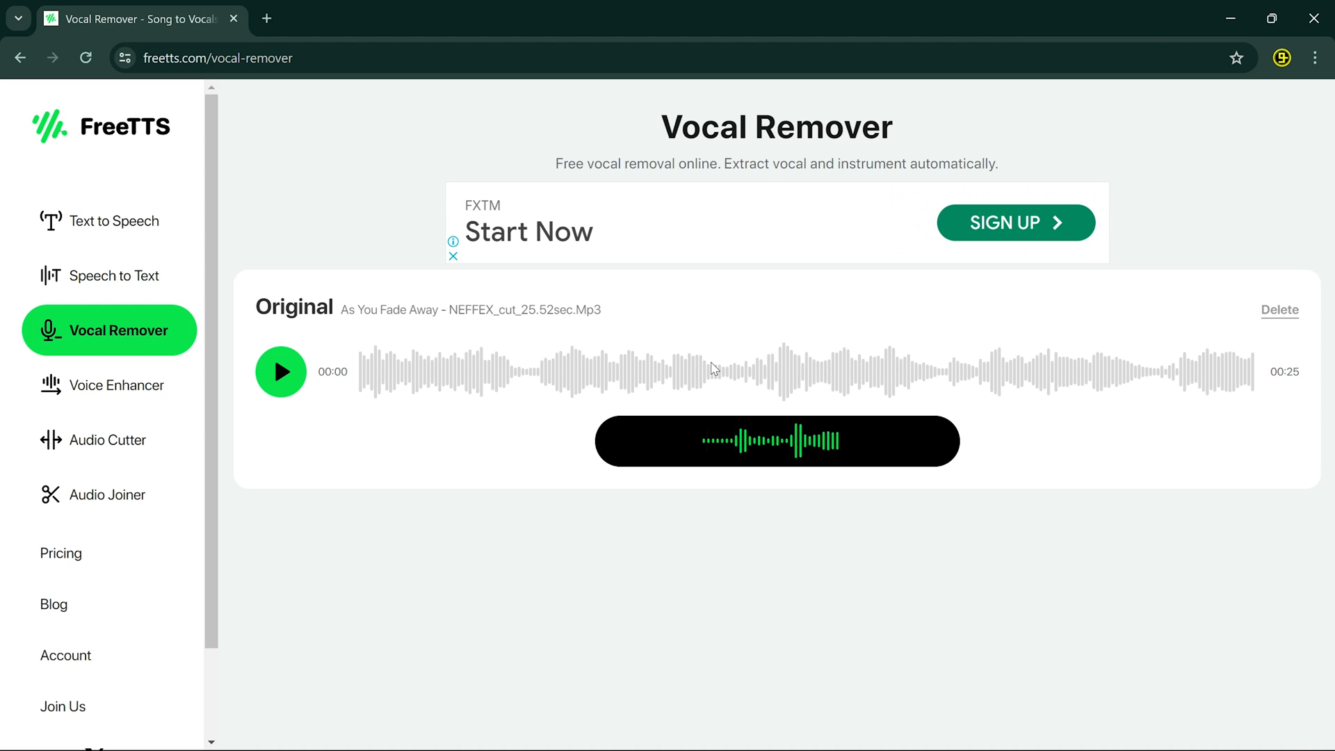
pyautogui.click(776, 441)
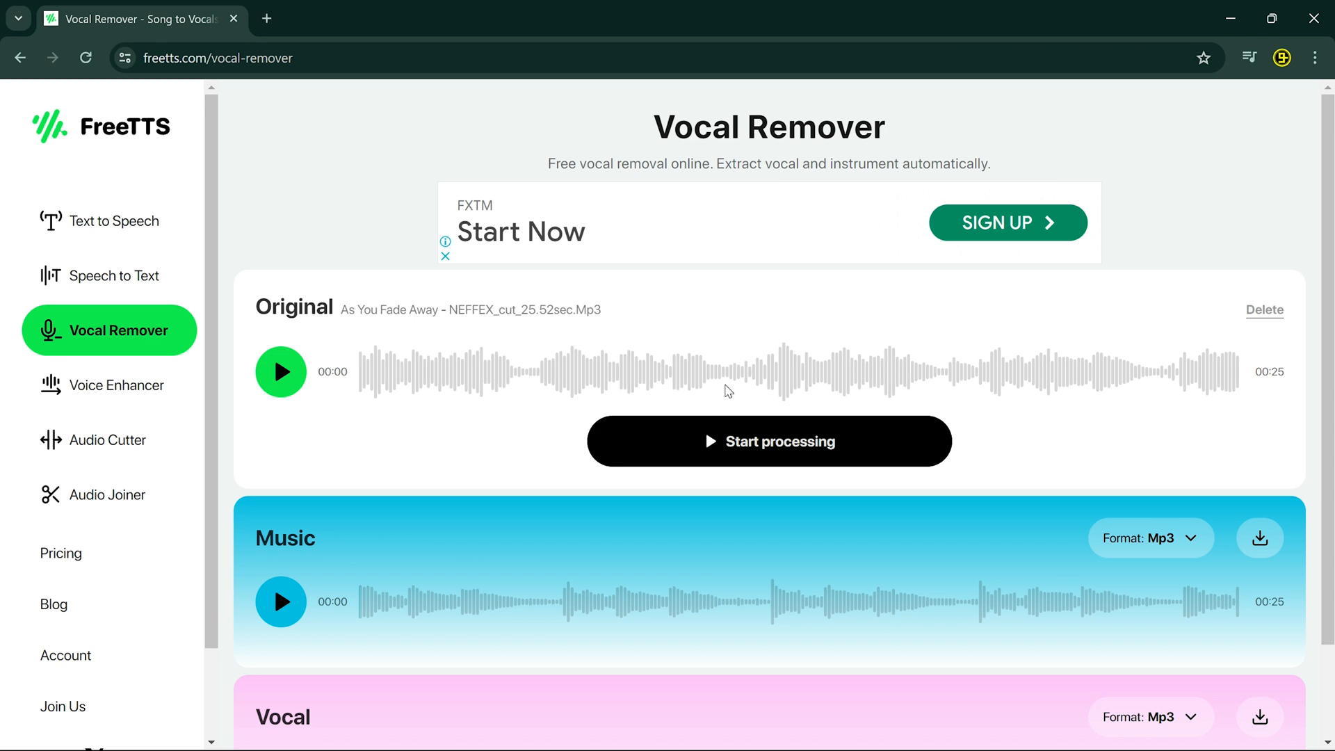
pyautogui.click(280, 372)
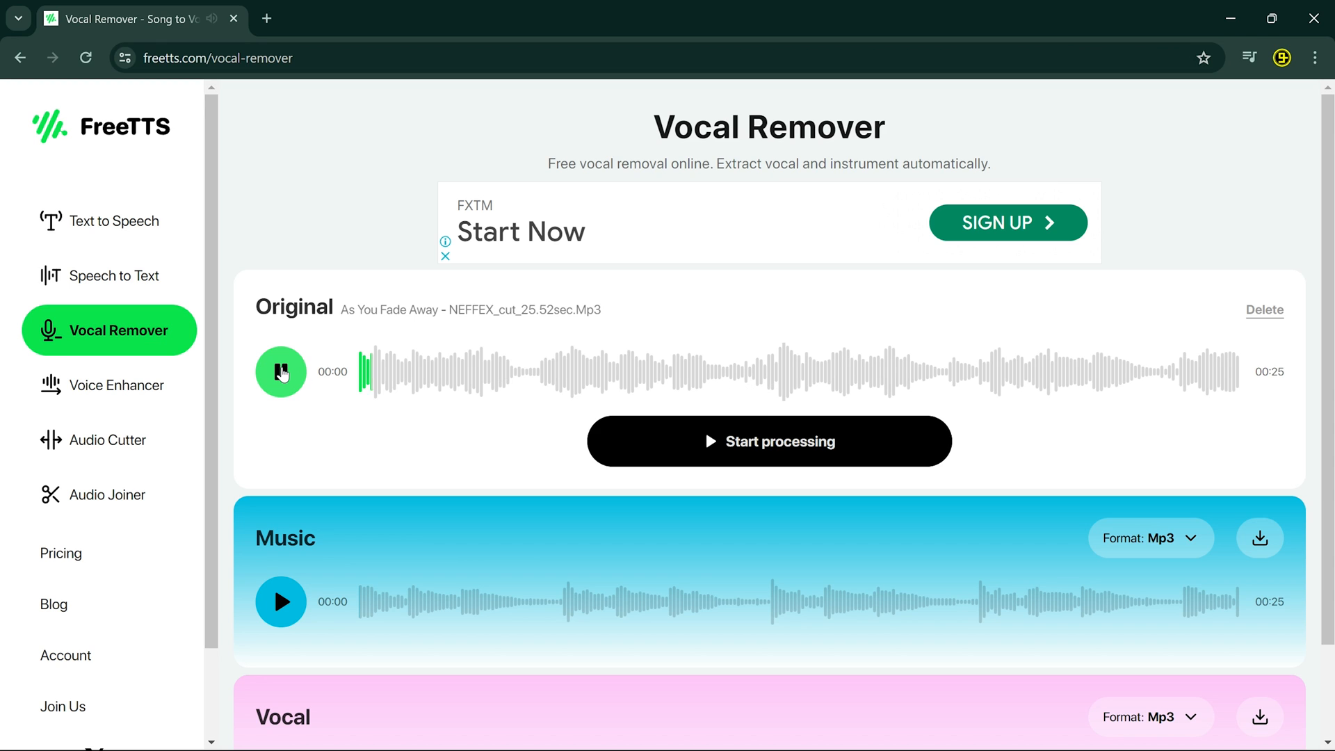
pyautogui.click(281, 373)
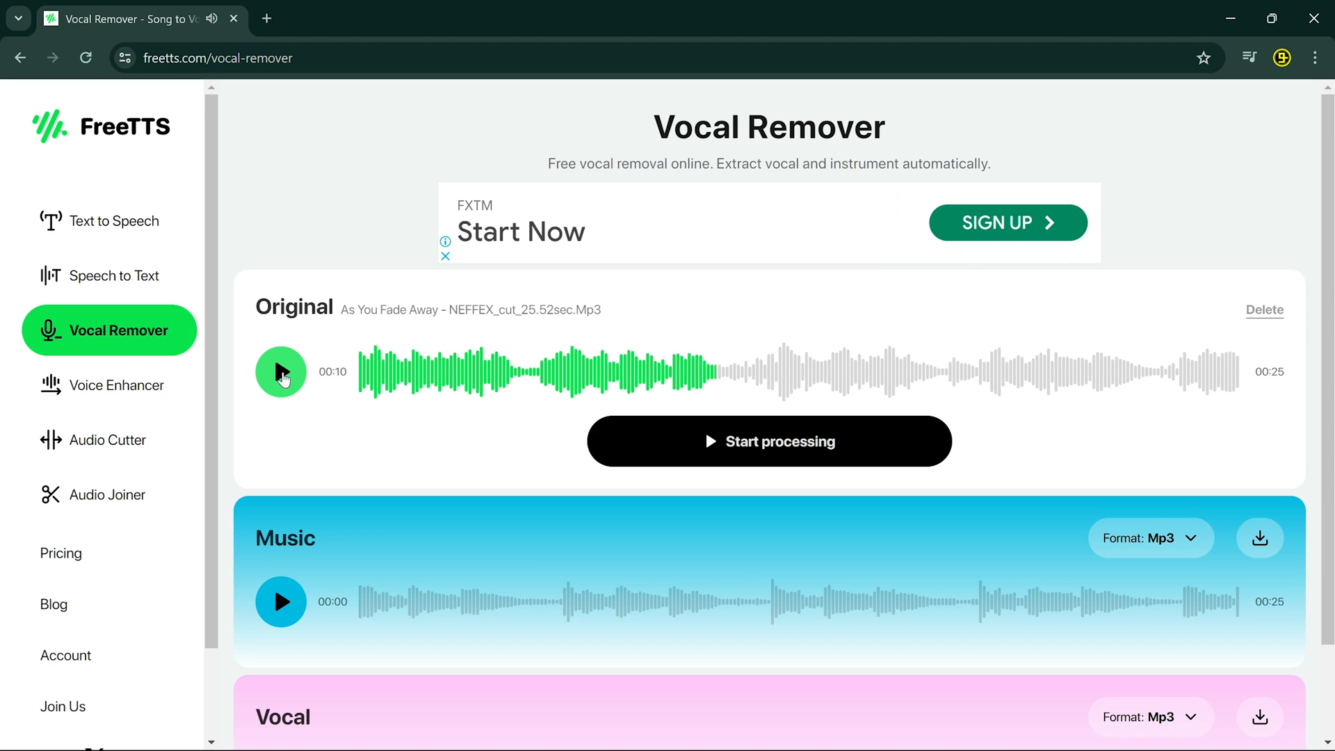
# Play the separated music track, then pause it.
pyautogui.scroll(-3)
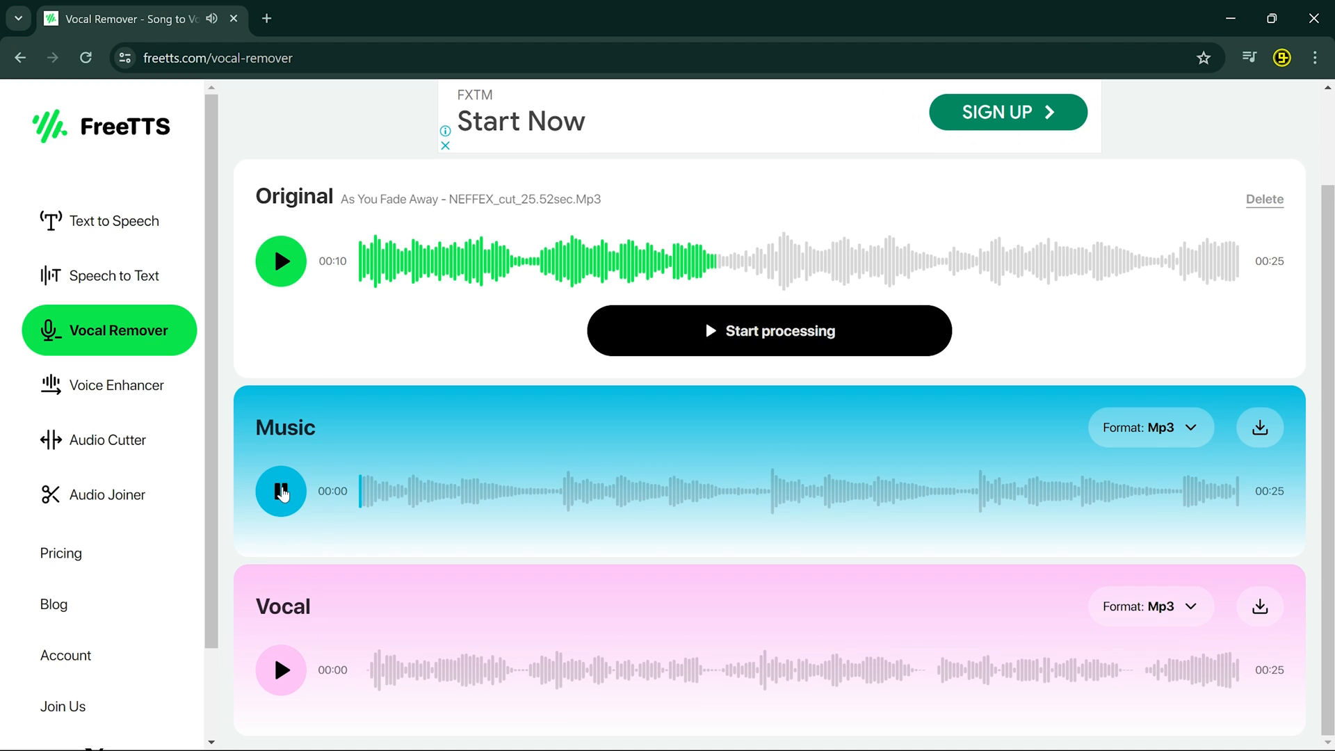
pyautogui.click(279, 491)
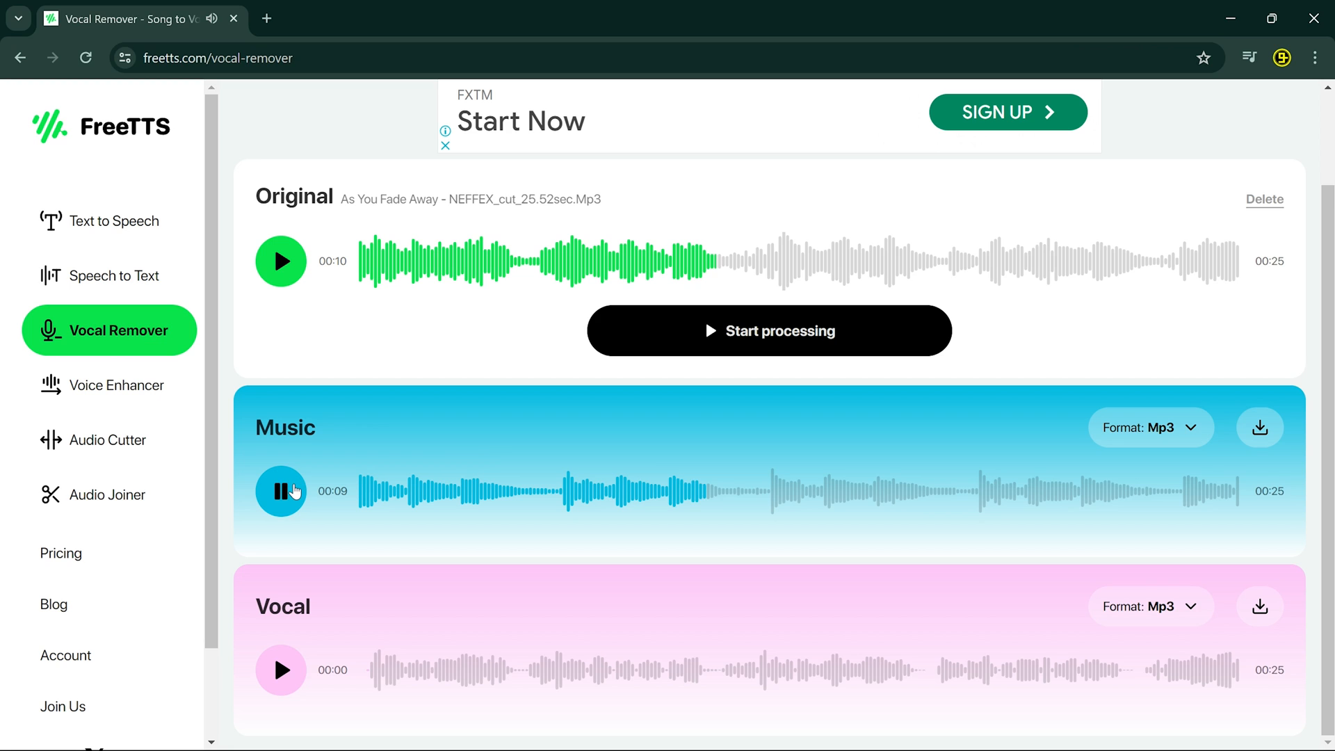
pyautogui.click(281, 671)
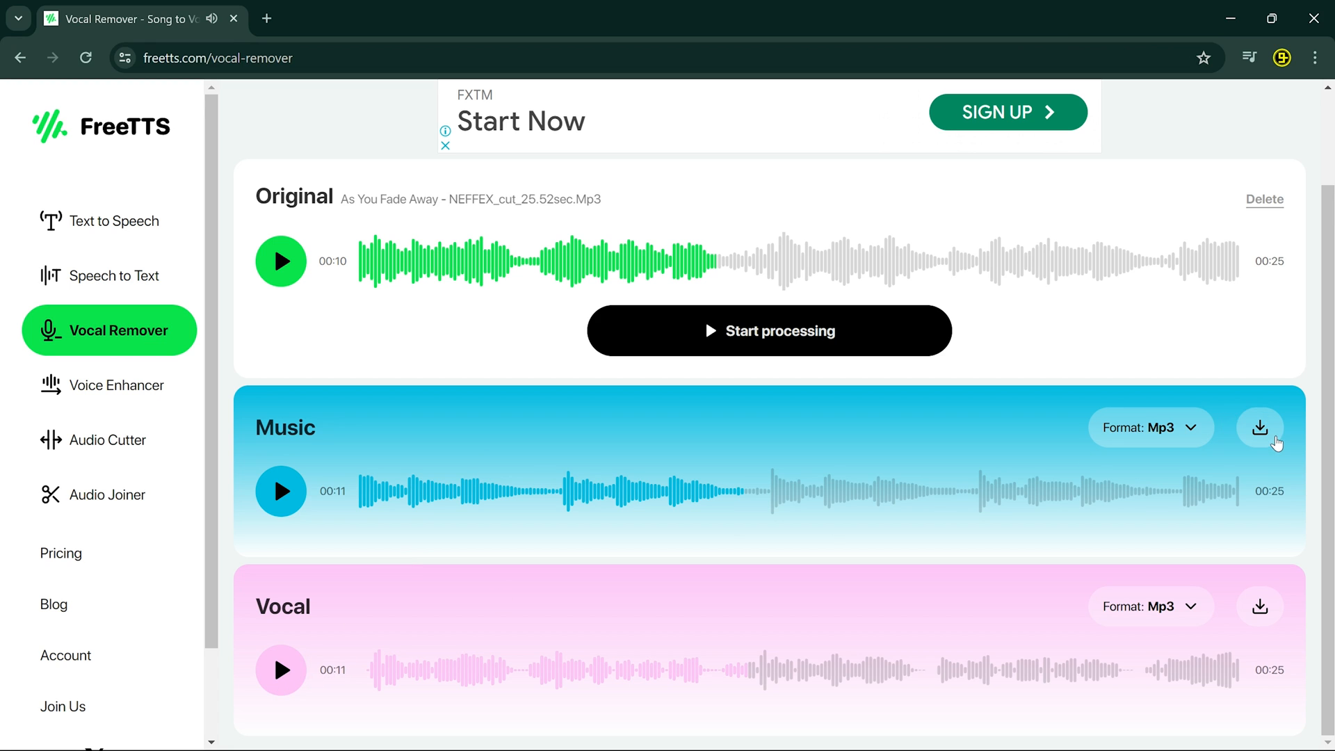
# Download the separated track as a Vocals MP3, then move to the Voice Enhancer.
pyautogui.click(1262, 427)
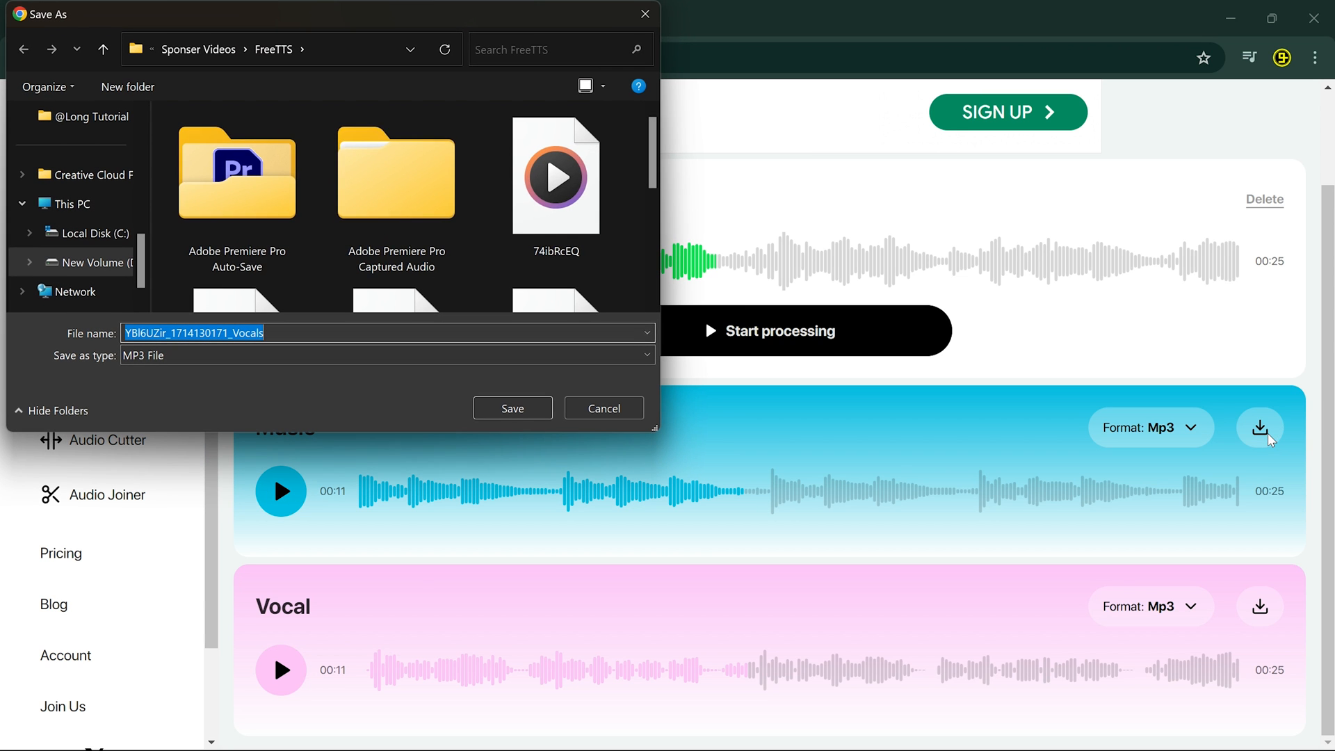
pyautogui.moveTo(512, 407)
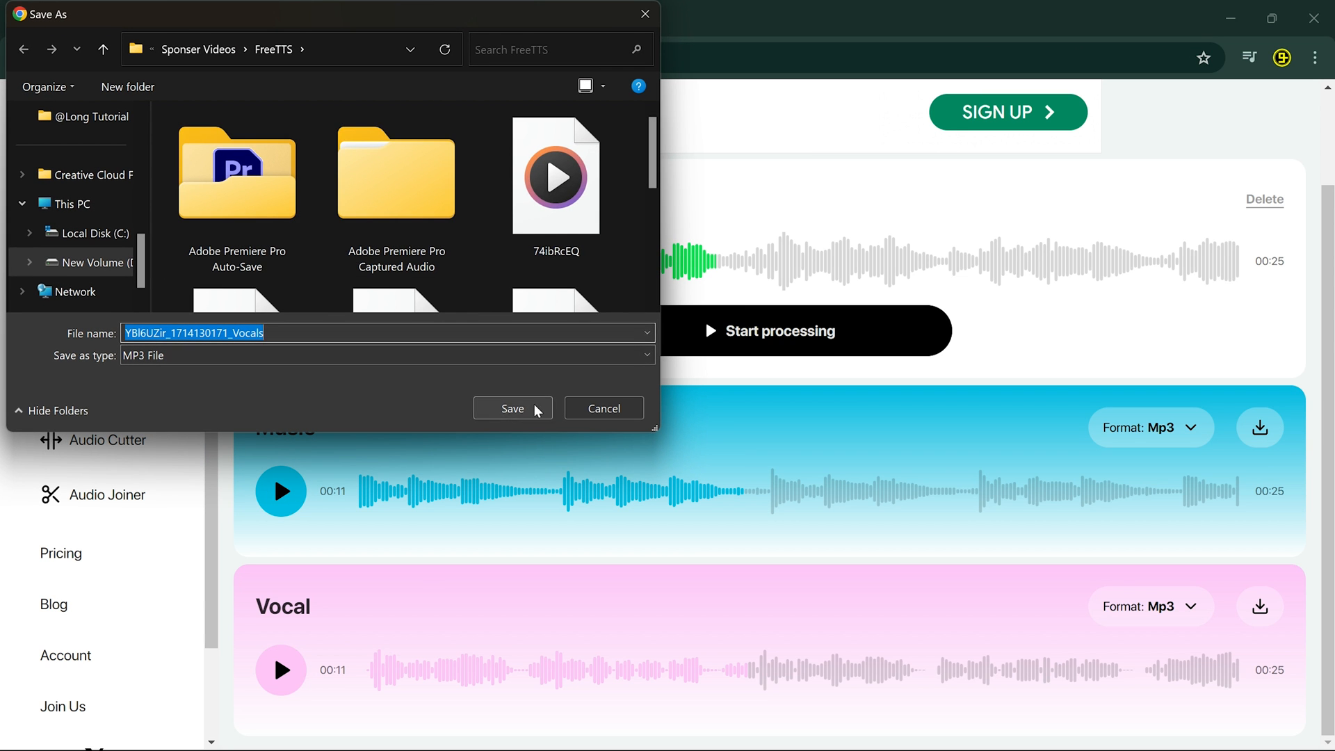
pyautogui.click(512, 409)
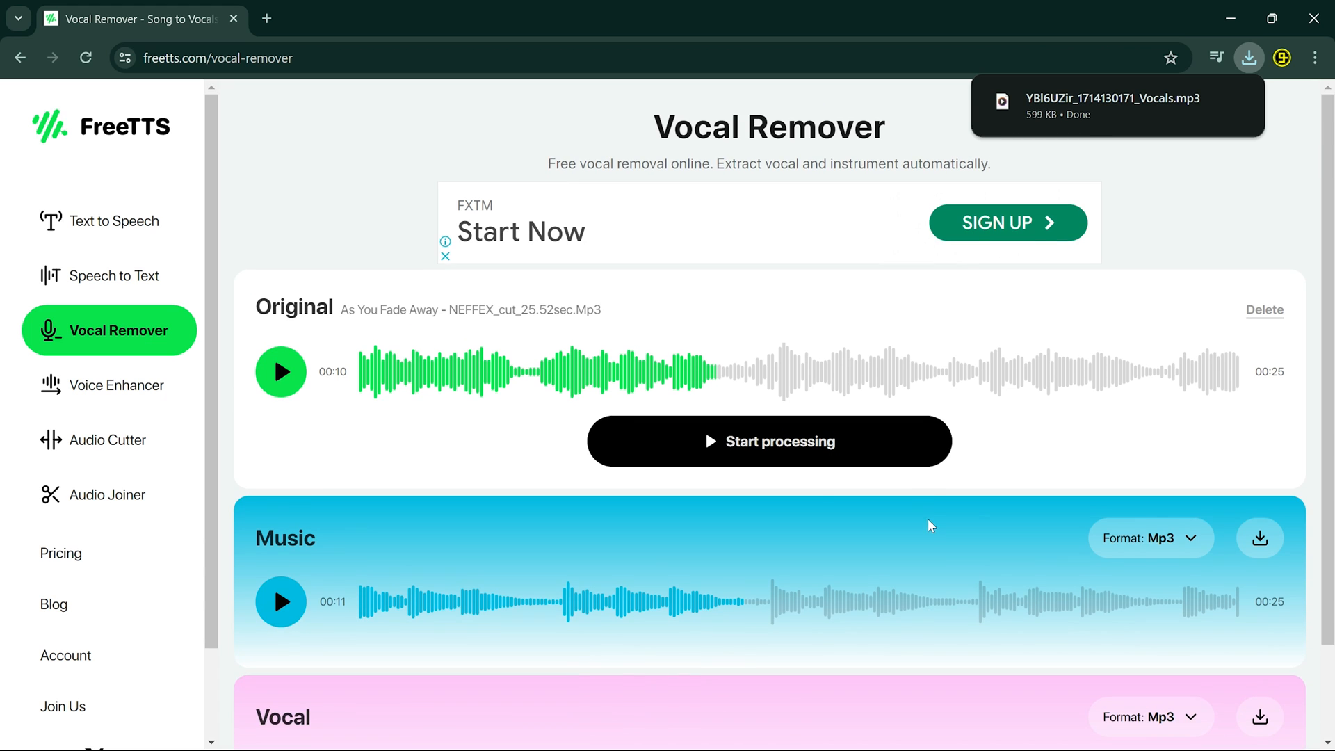
pyautogui.scroll(-3)
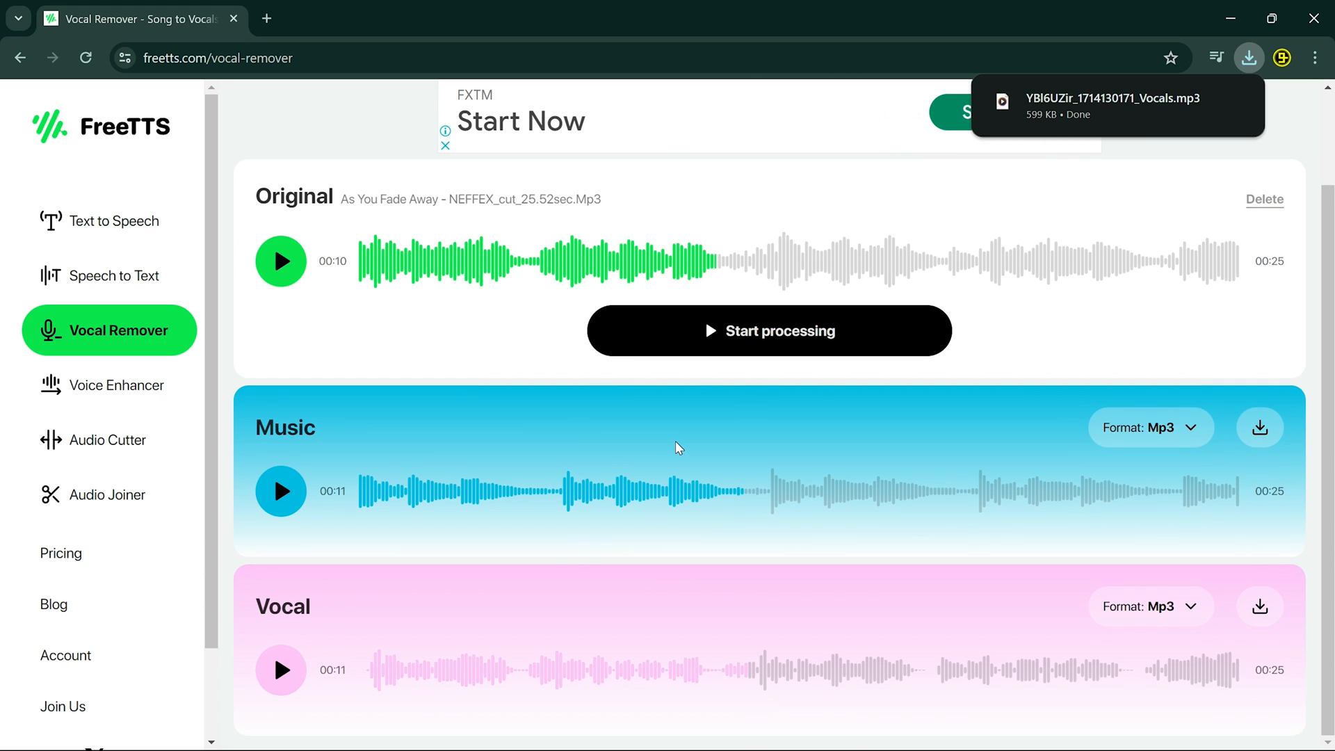
pyautogui.click(115, 386)
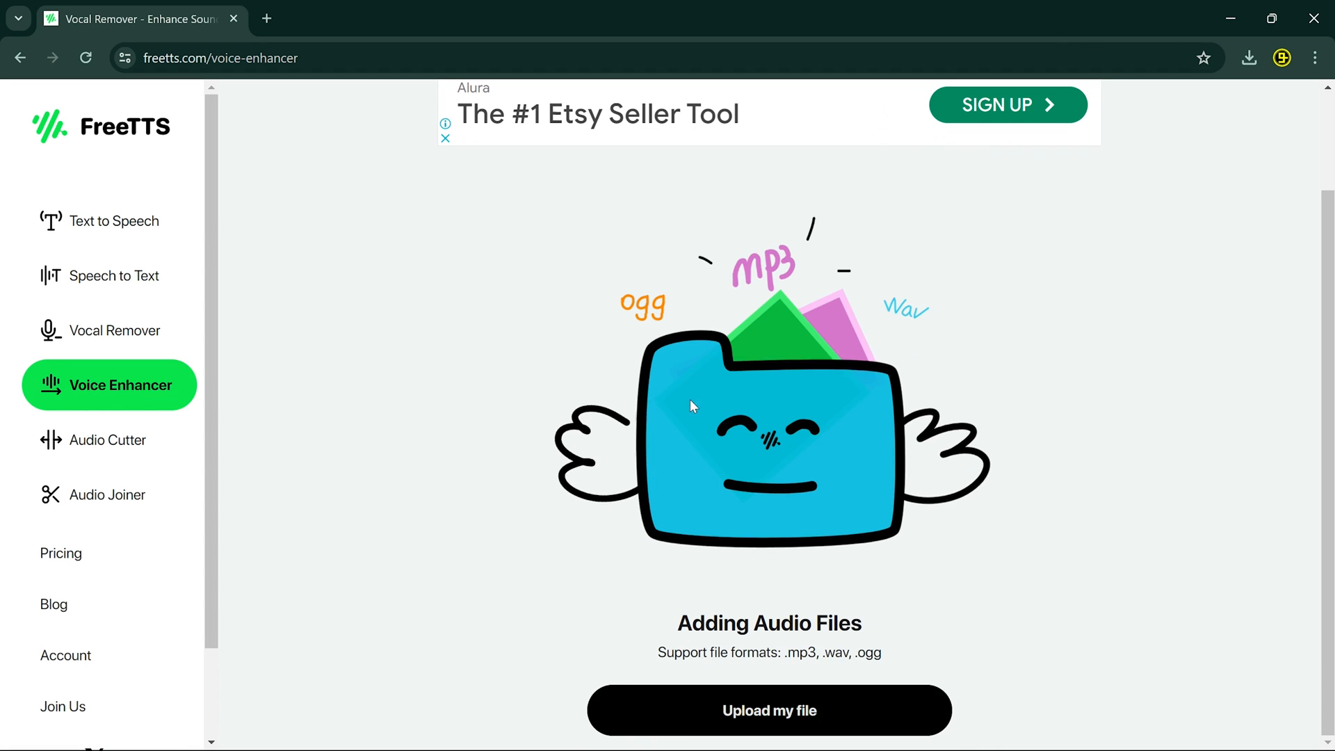
# Upload Recording (8)_cut_5.92sec into the Voice Enhancer and briefly play it.
pyautogui.click(768, 711)
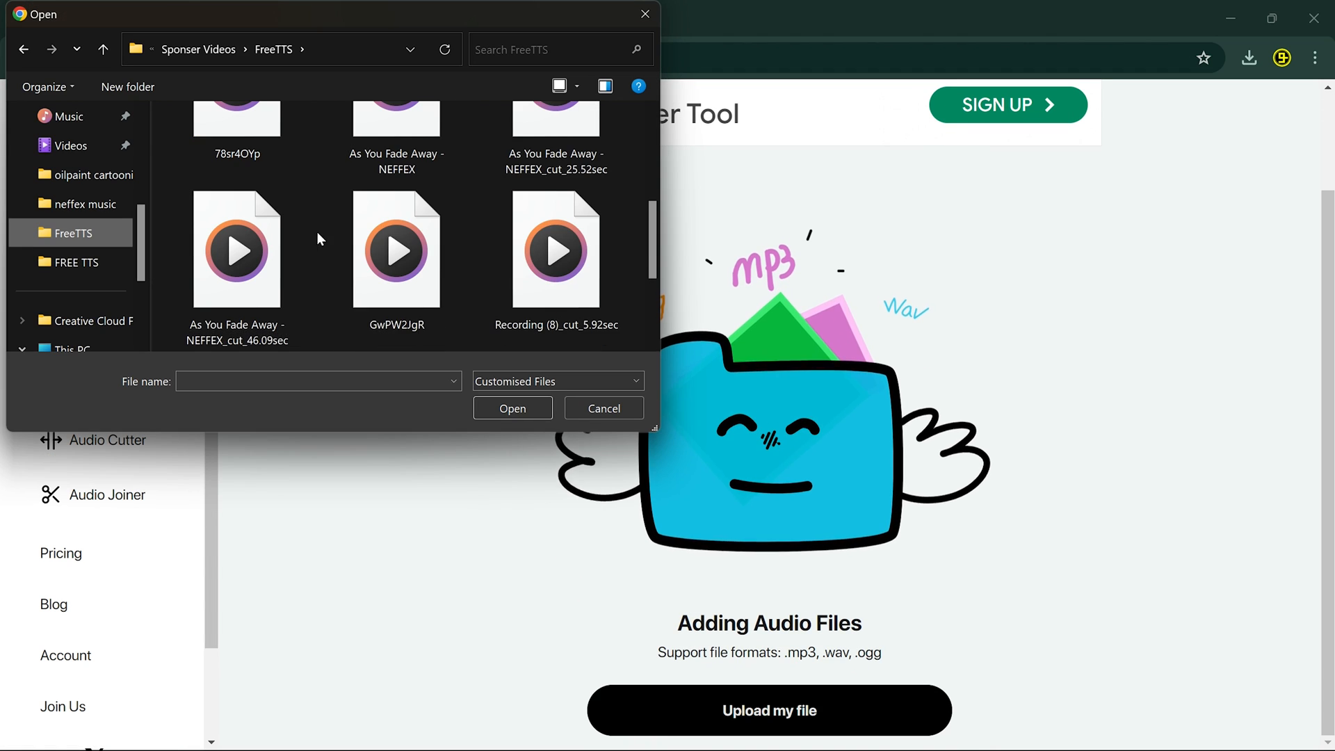
pyautogui.click(556, 169)
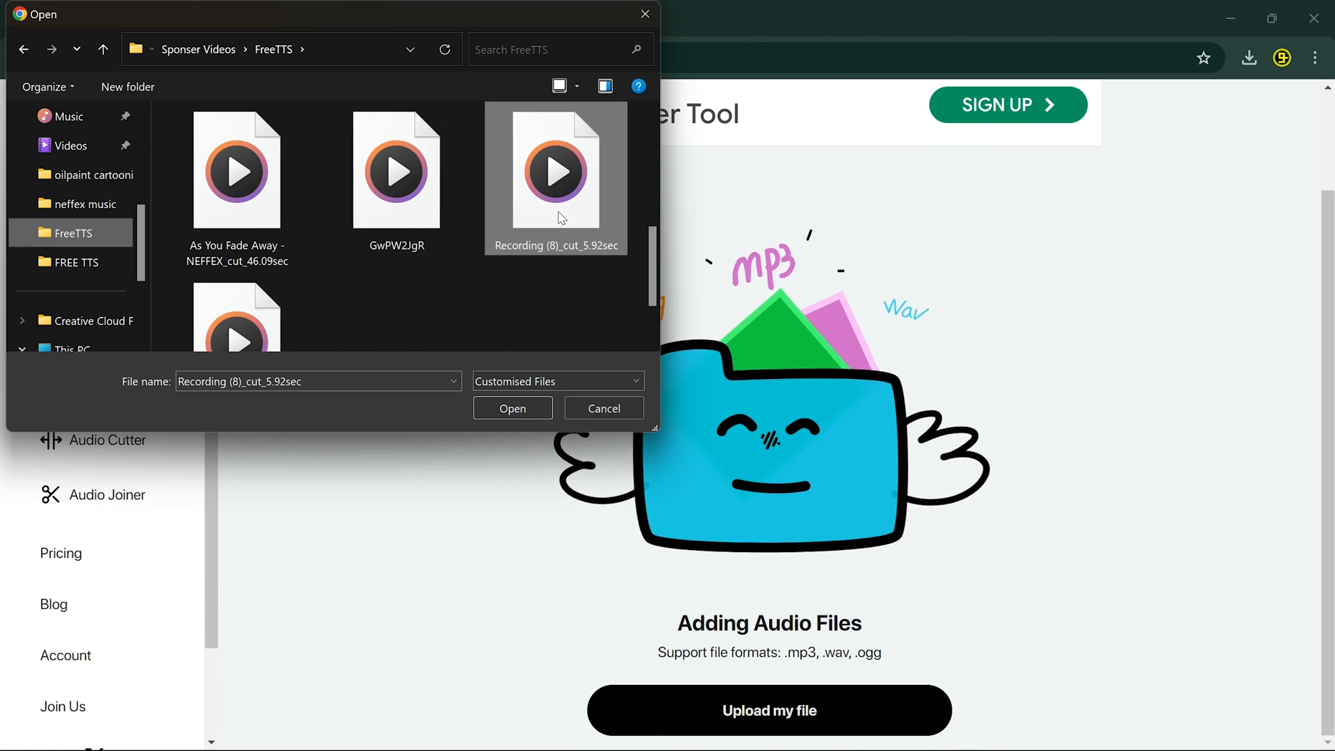
pyautogui.click(513, 408)
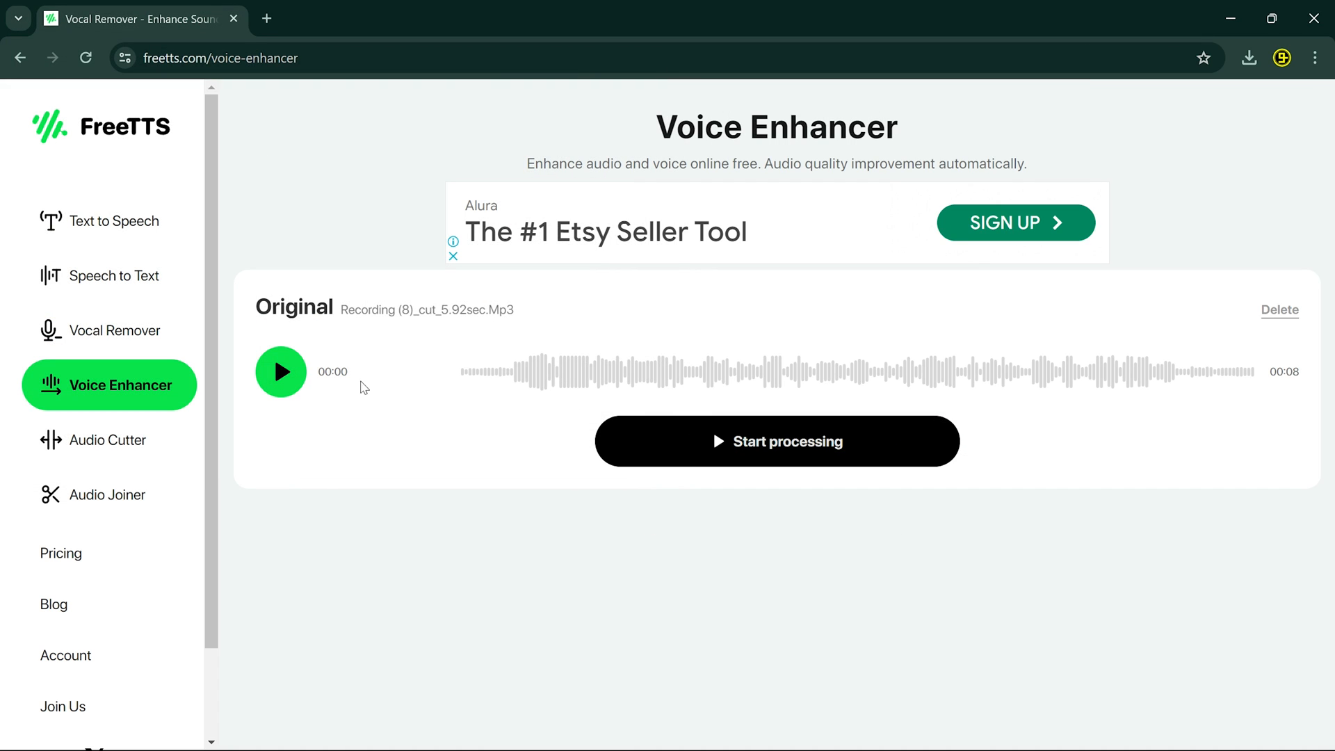
pyautogui.click(280, 372)
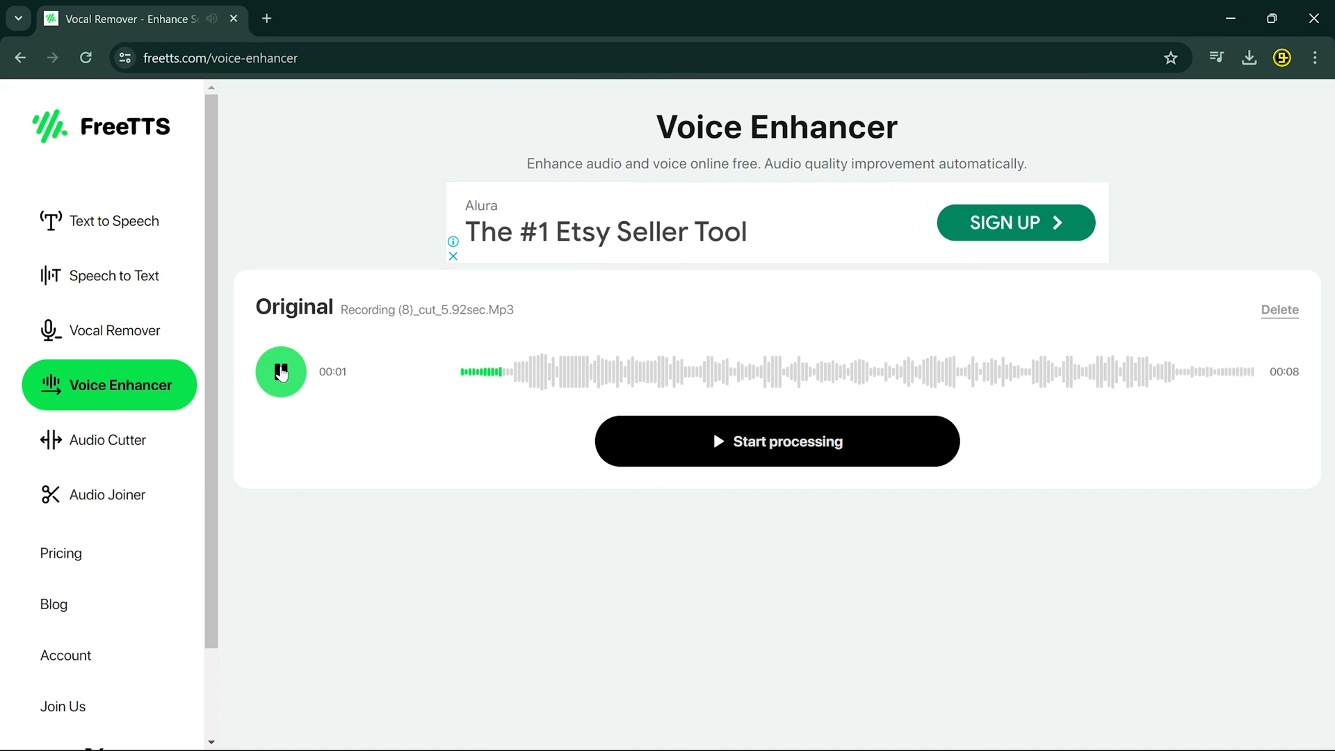
pyautogui.click(279, 372)
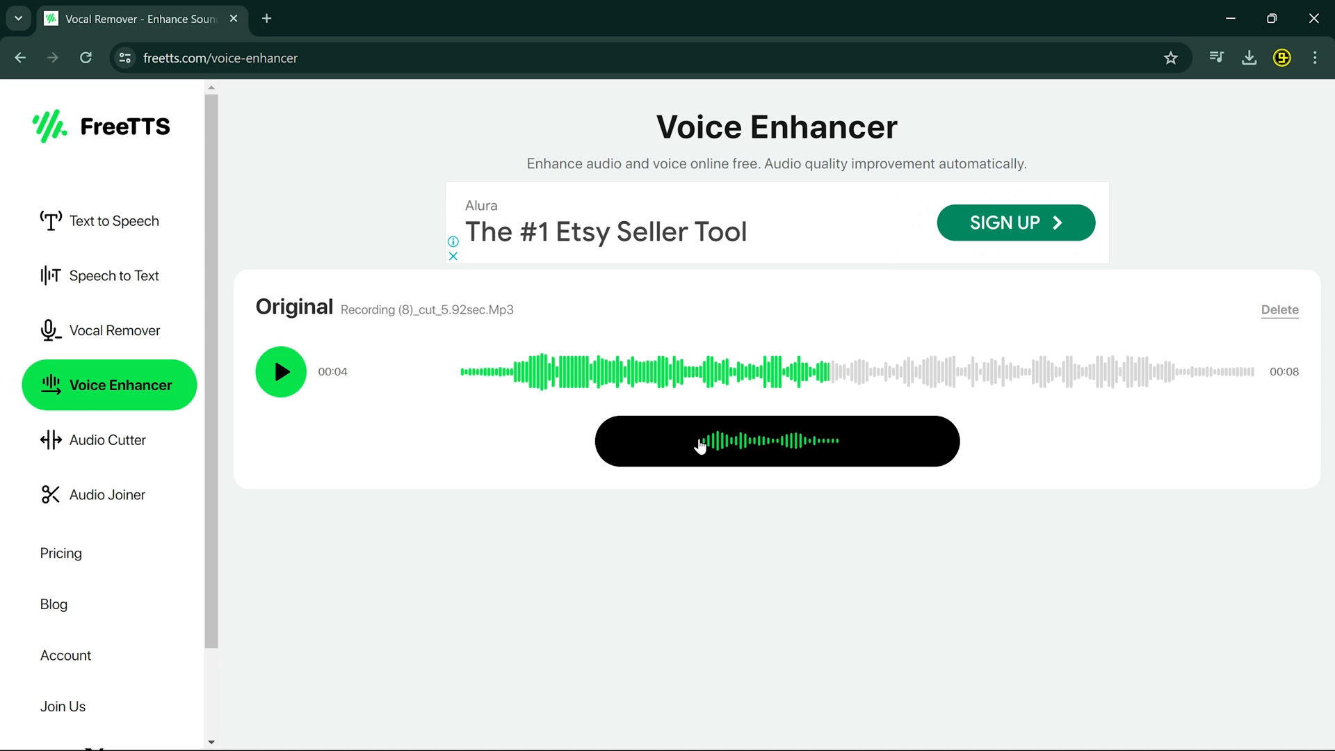
# Enhance the recording, play the enhanced and original versions, then move to the Audio Cutter.
pyautogui.click(776, 441)
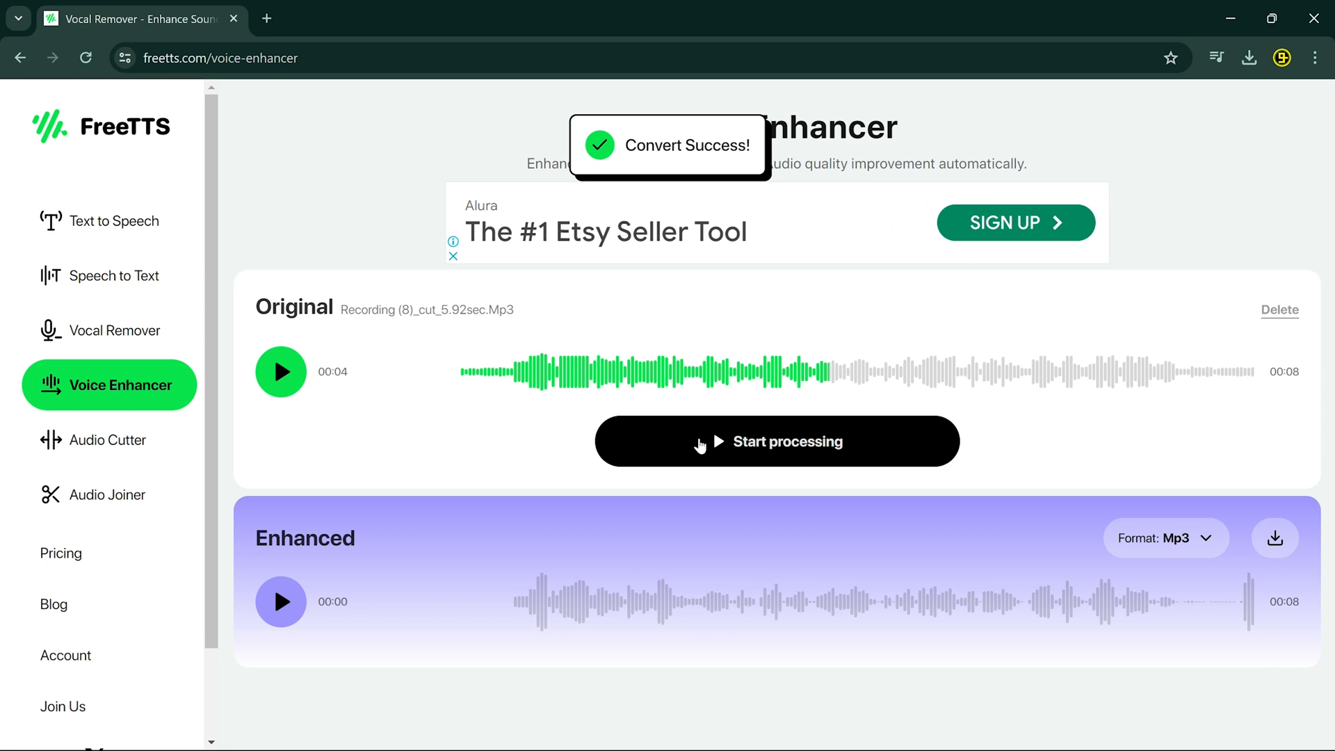
pyautogui.click(280, 601)
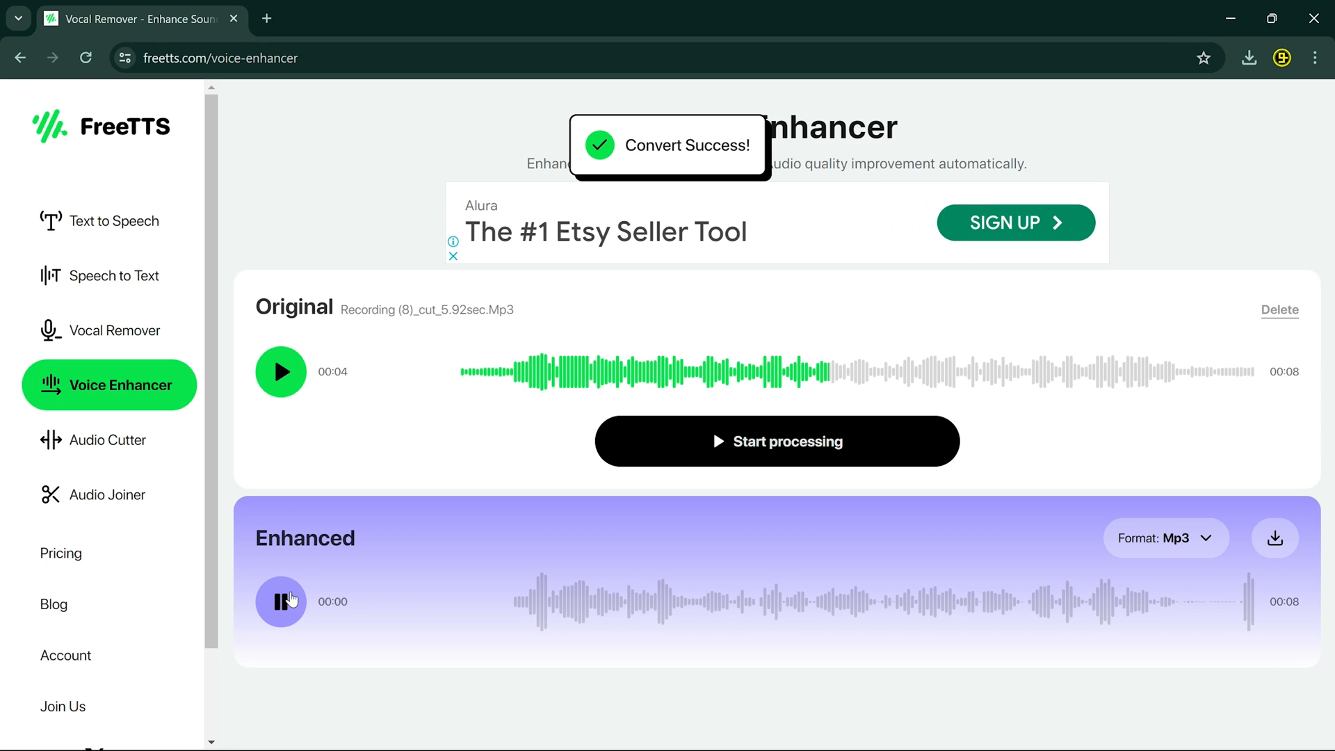
pyautogui.click(280, 601)
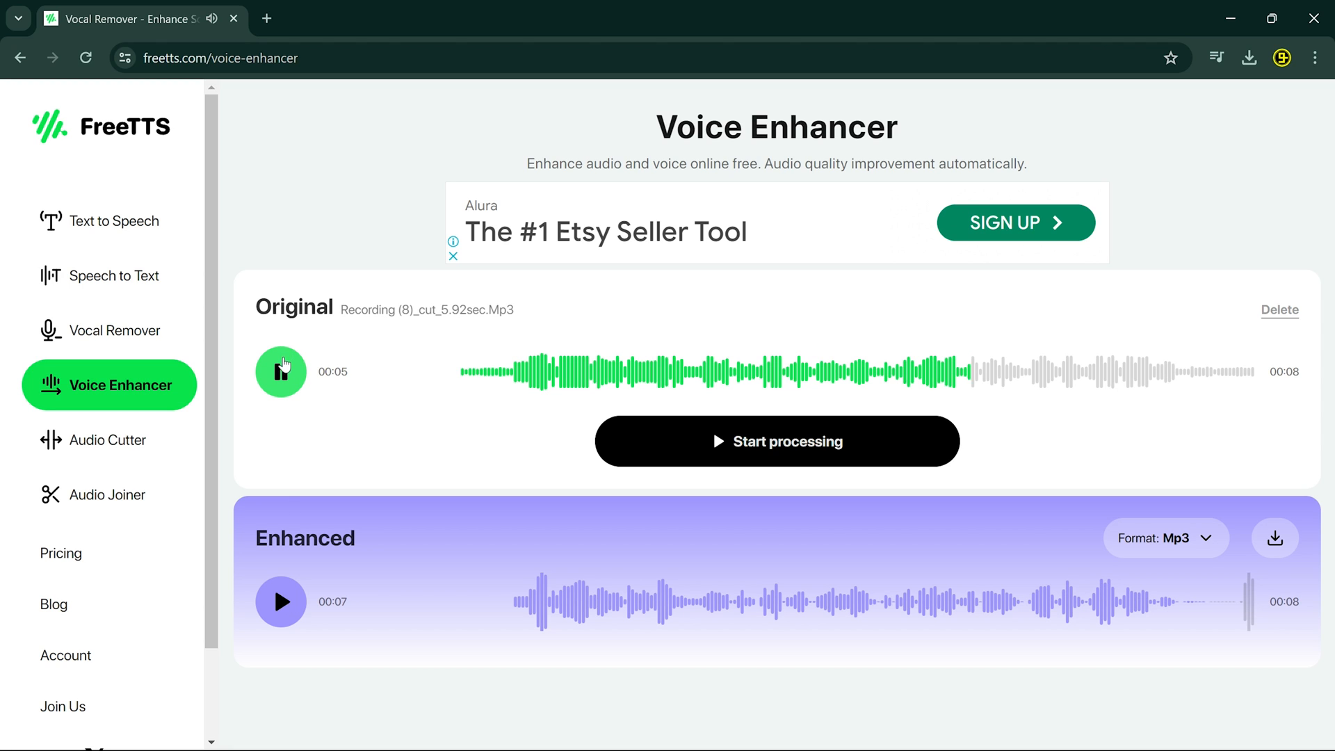
pyautogui.click(280, 371)
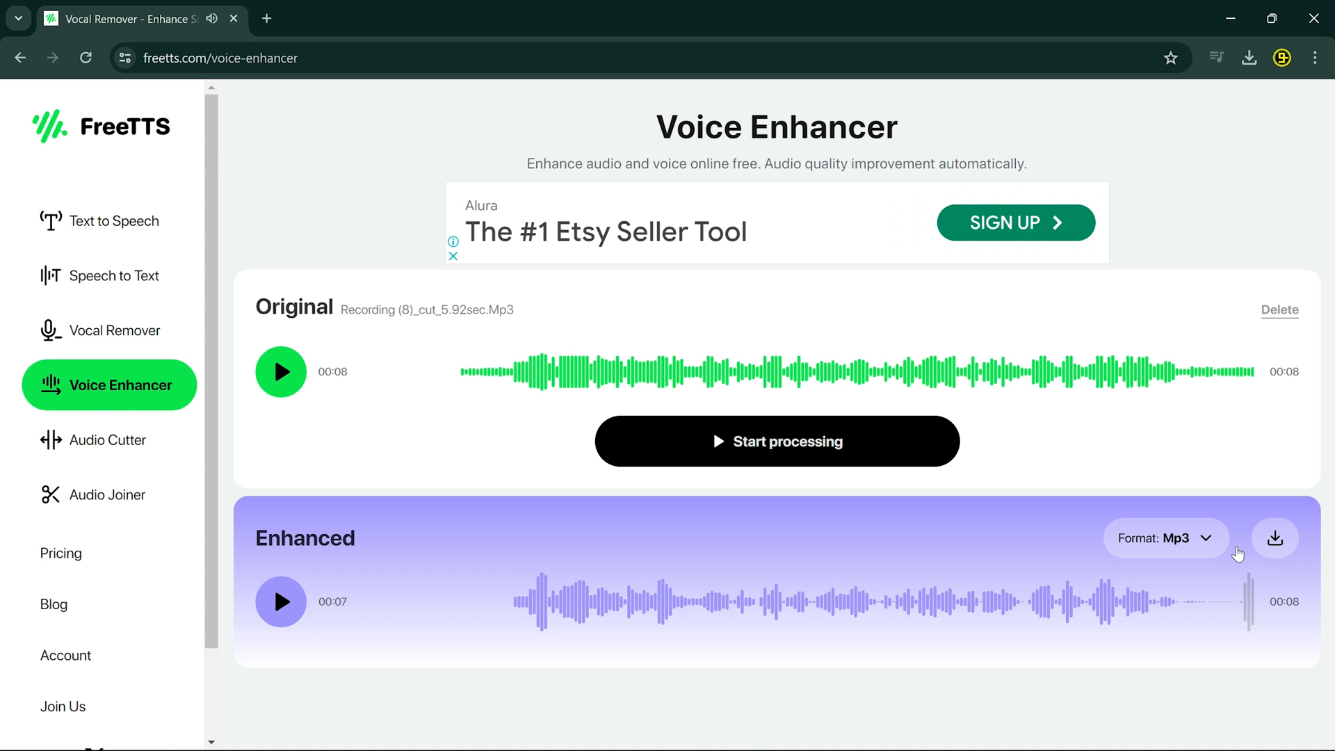
pyautogui.click(107, 439)
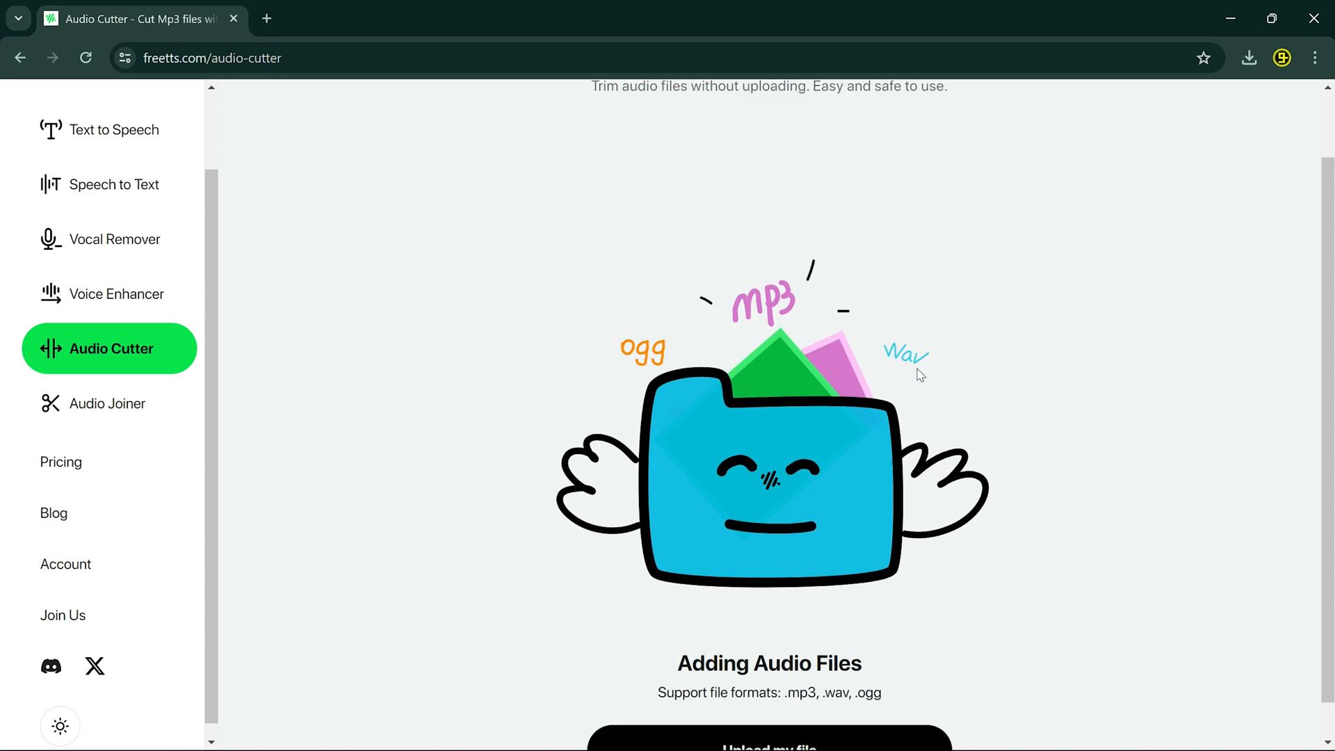
# Load As You Fade Away, mark three trim regions across the waveform, then move to the Audio Joiner.
pyautogui.click(768, 737)
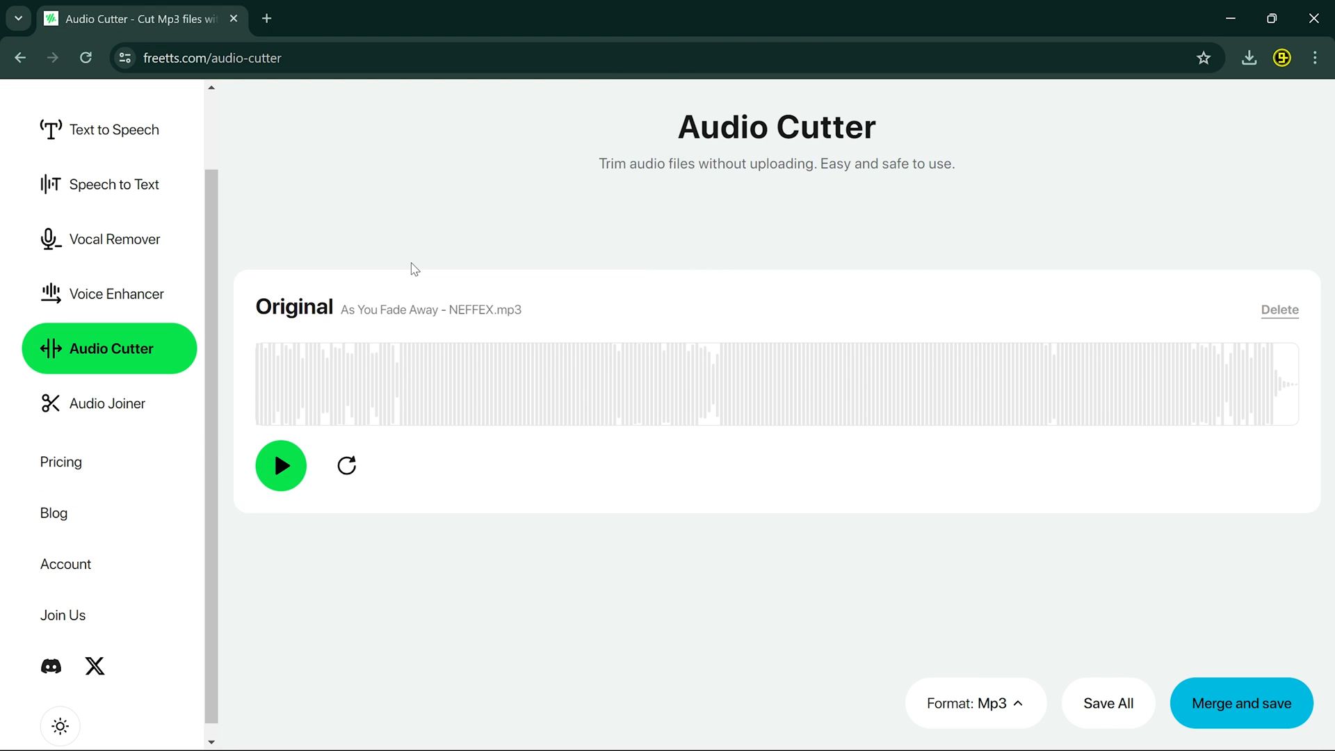
pyautogui.moveTo(257, 384); pyautogui.dragTo(320, 384)
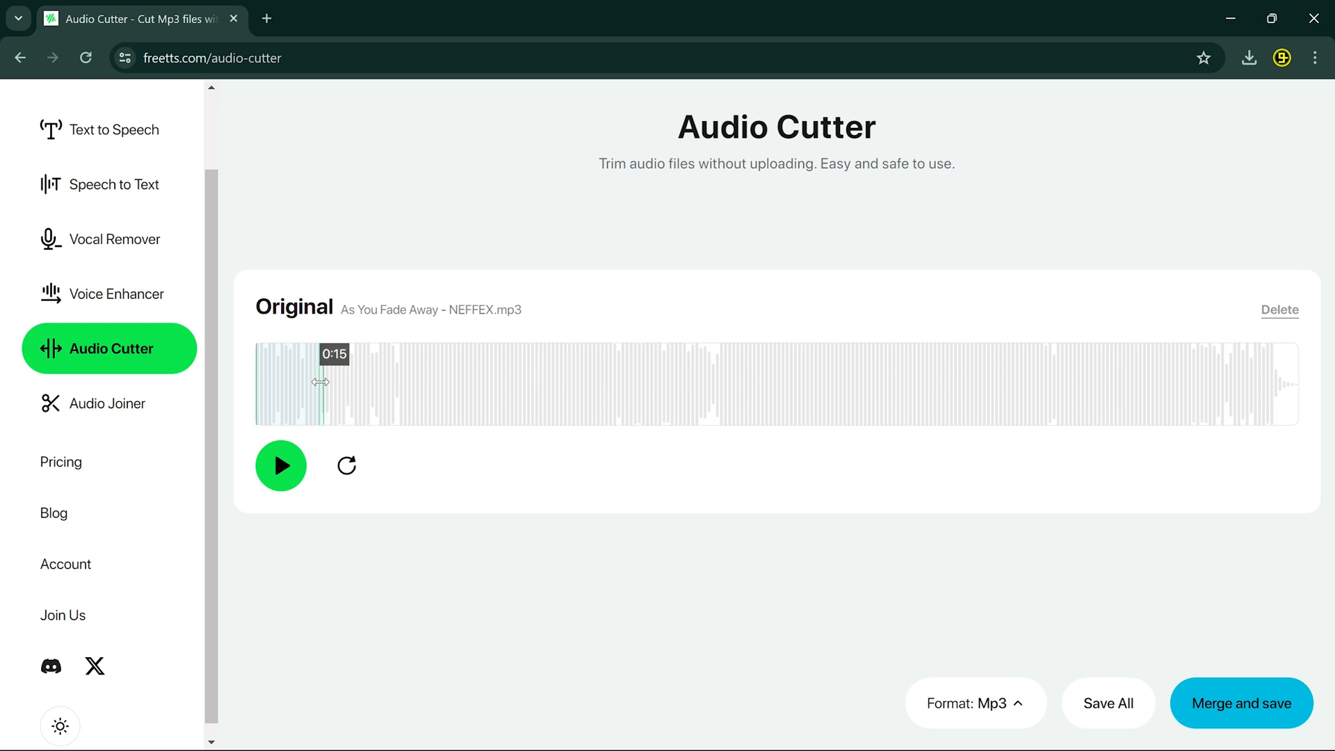
pyautogui.moveTo(321, 384); pyautogui.dragTo(596, 384)
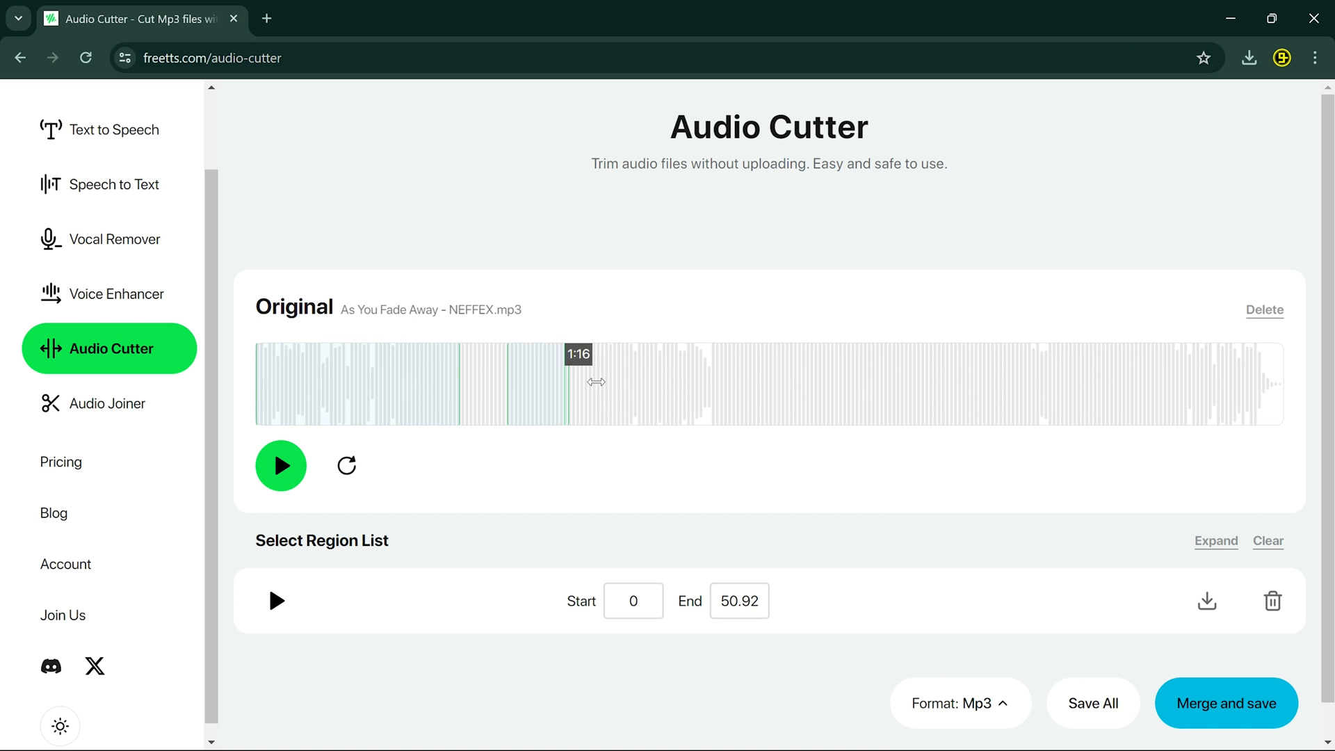
pyautogui.moveTo(597, 381); pyautogui.dragTo(1145, 397)
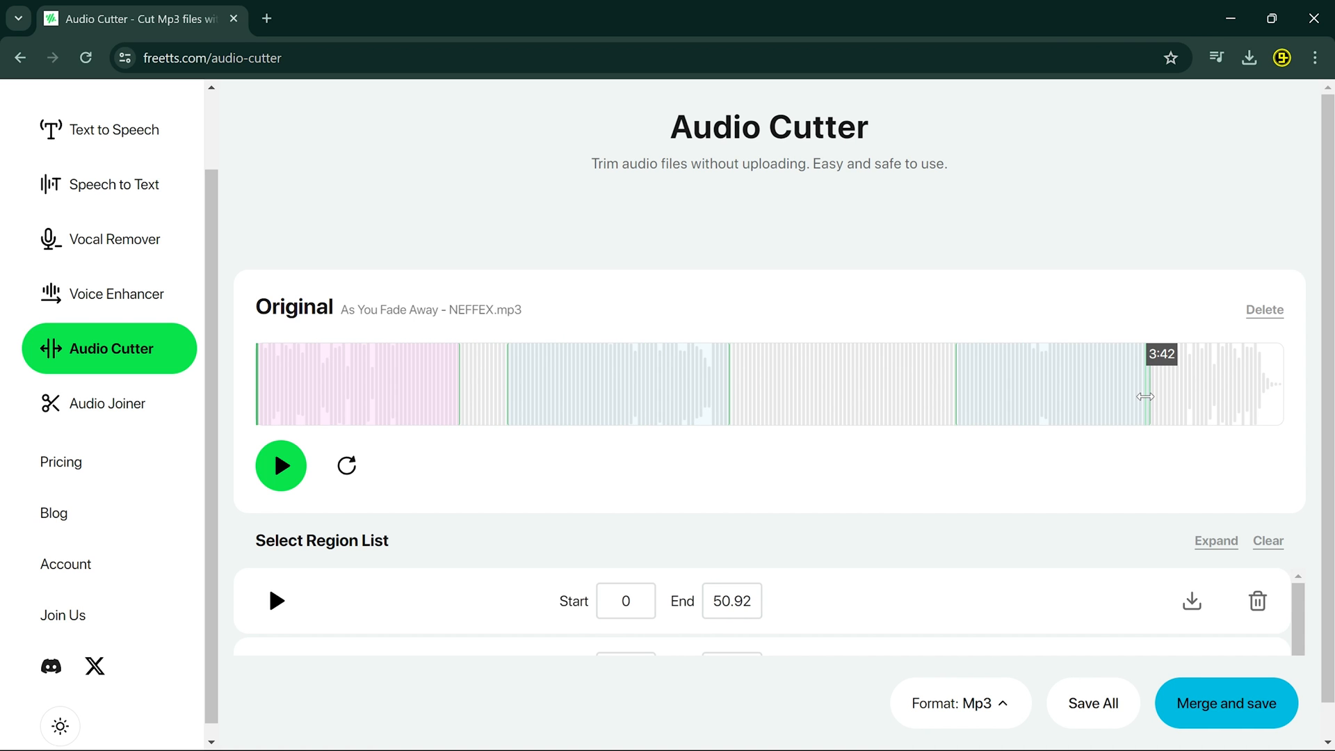
pyautogui.scroll(-3)
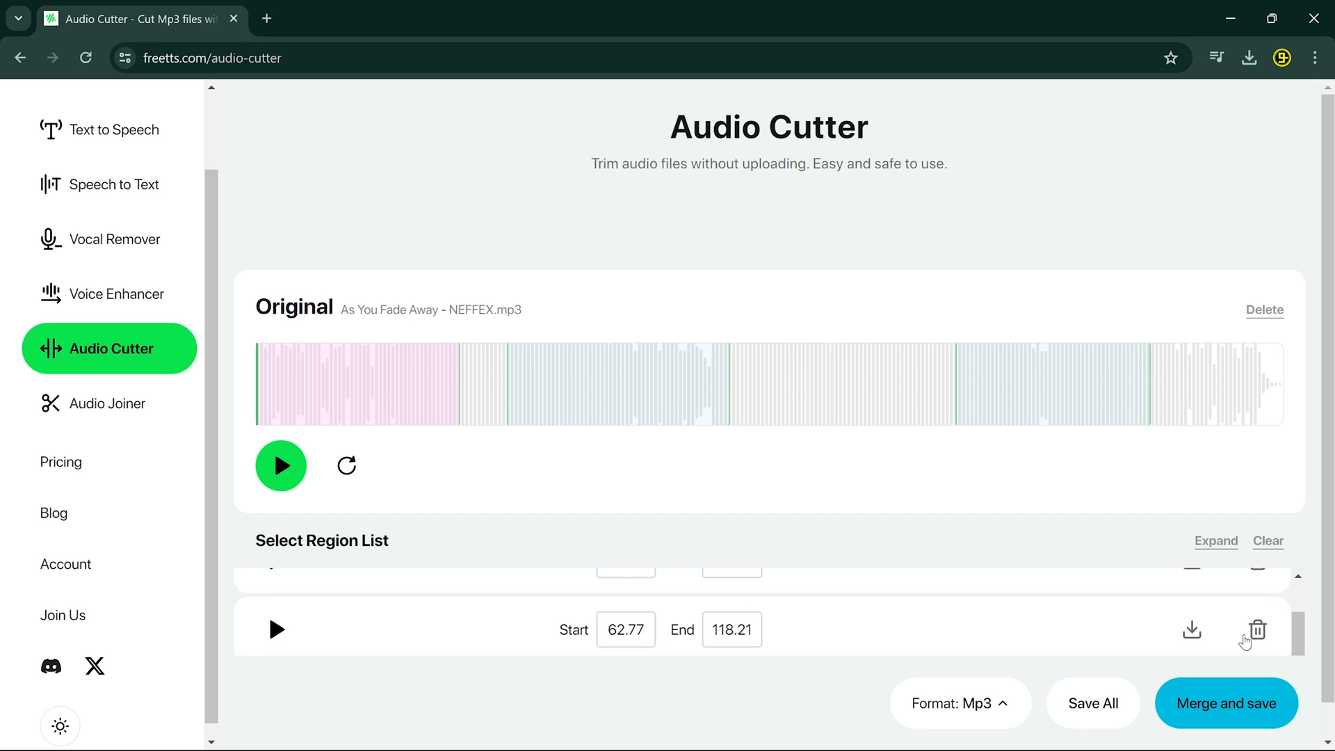
pyautogui.moveTo(396, 465)
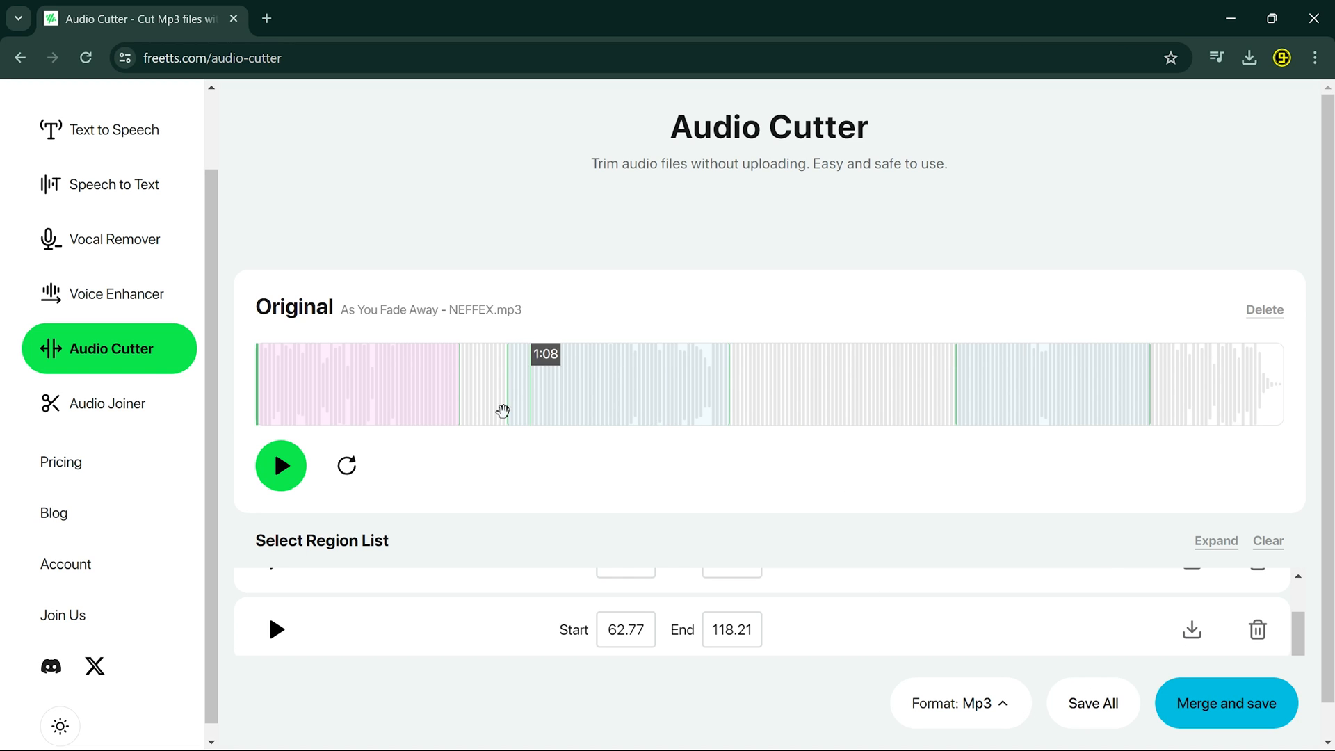
pyautogui.click(109, 403)
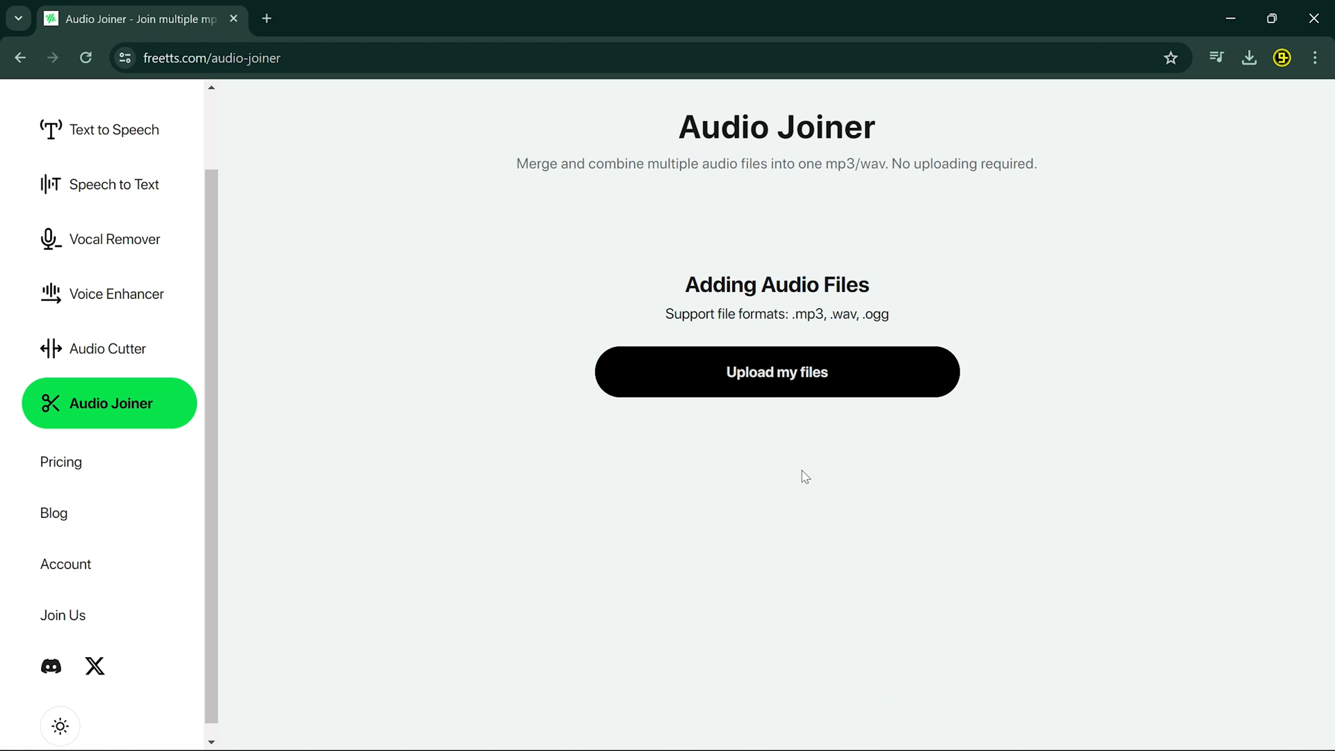
# Upload the 74ibRcEQ and 78sr4OYp files, merge them into one MP3 and save it.
pyautogui.scroll(-3)
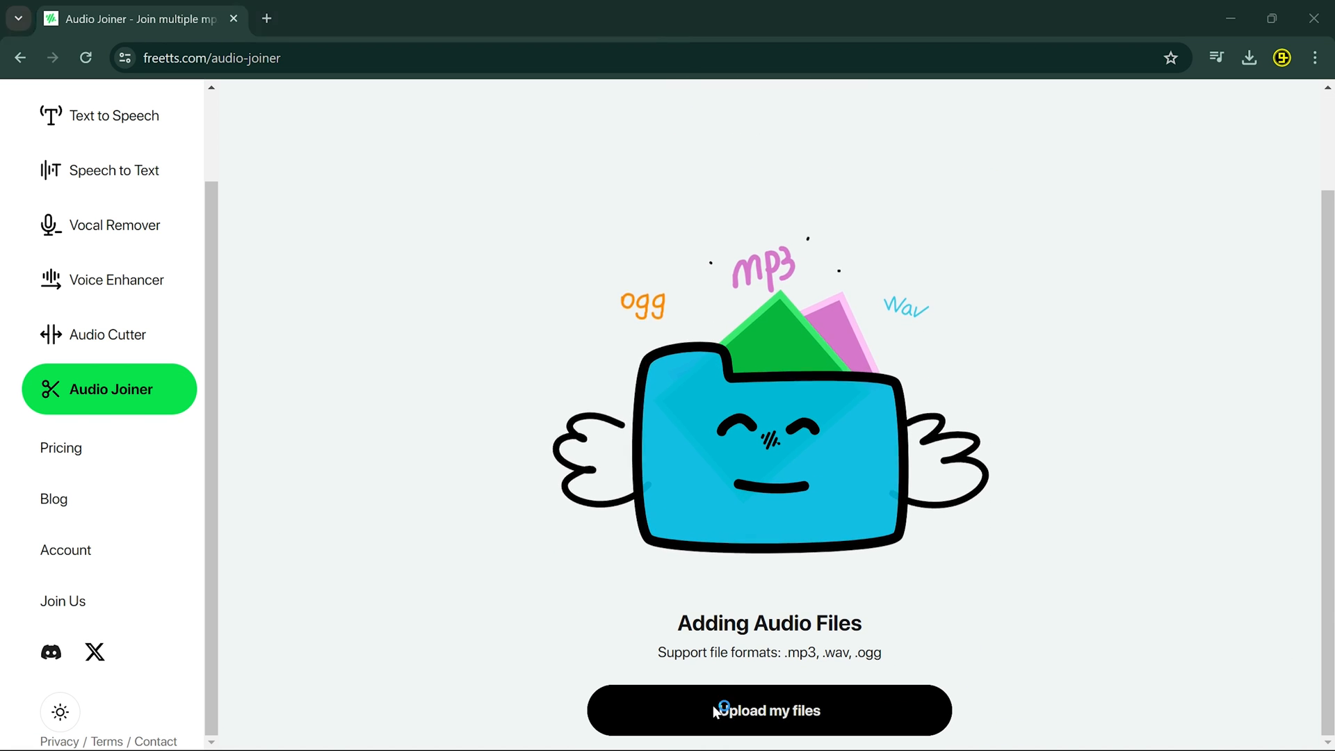
pyautogui.click(768, 711)
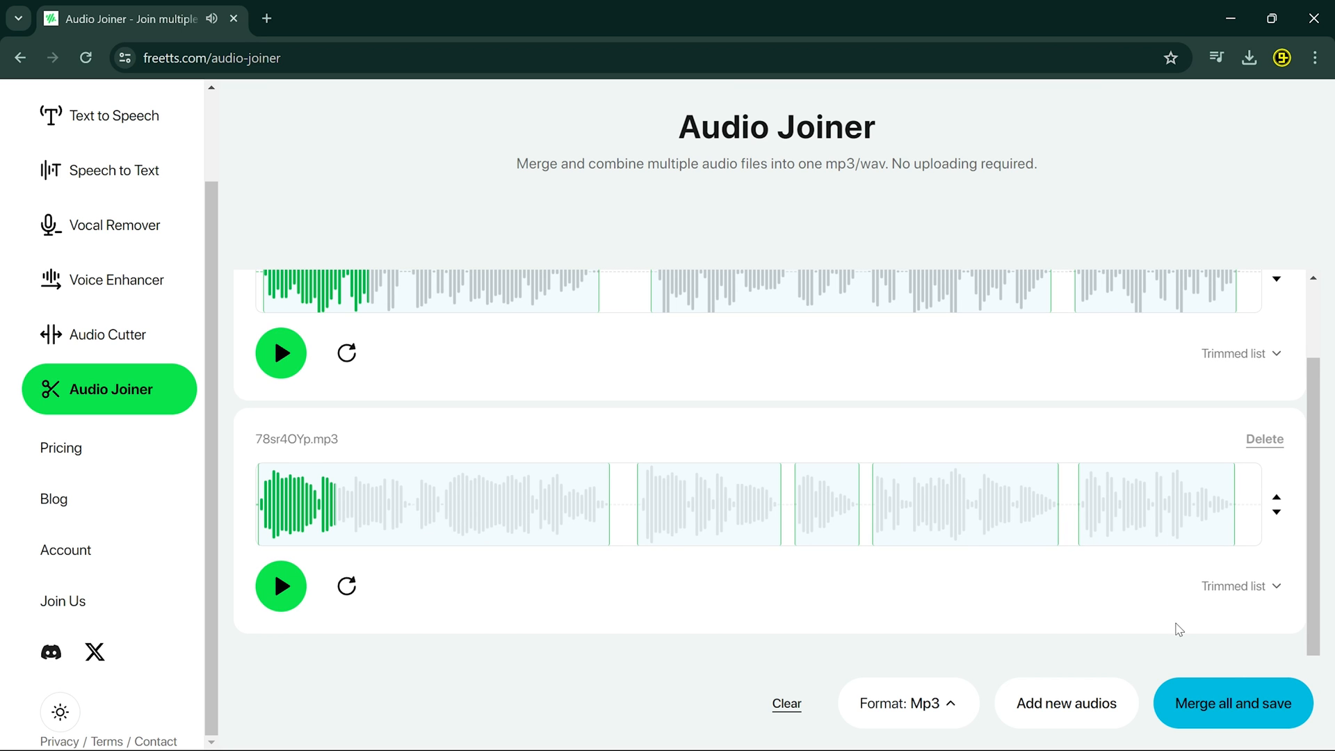
pyautogui.click(1232, 703)
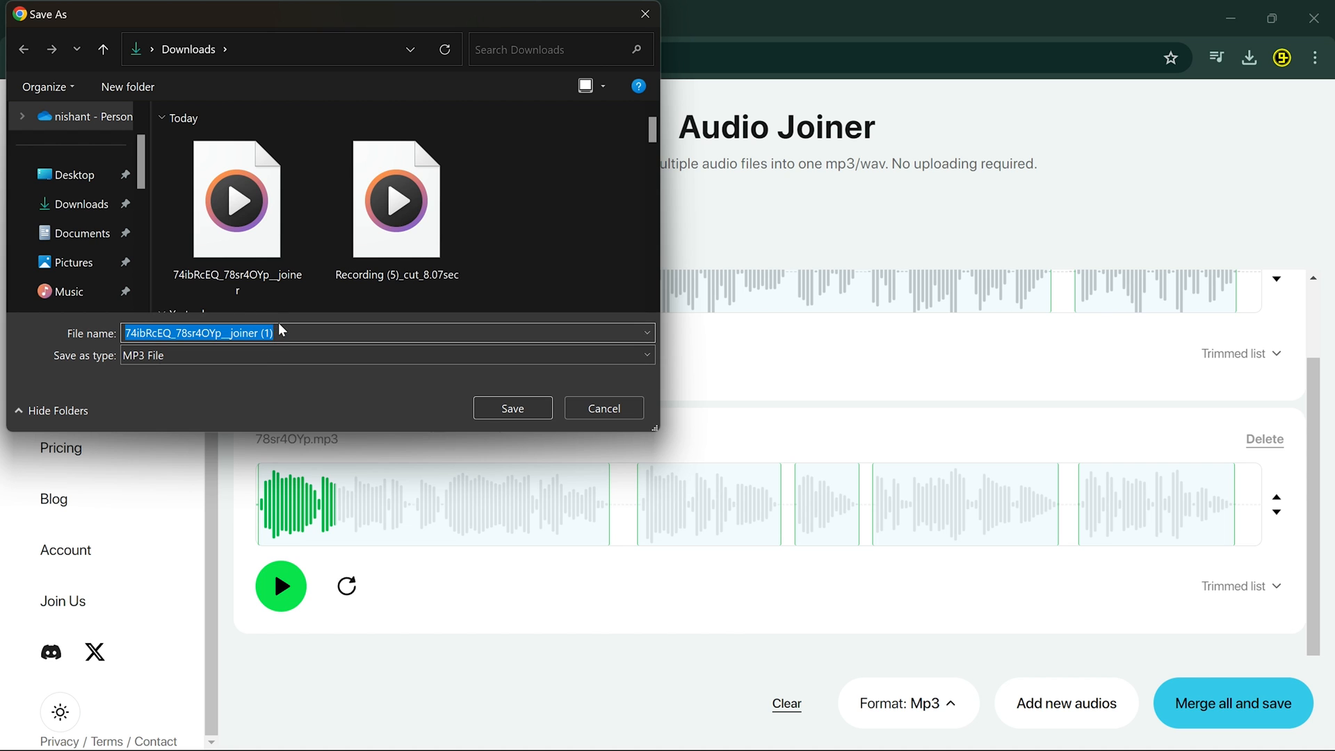
pyautogui.click(512, 408)
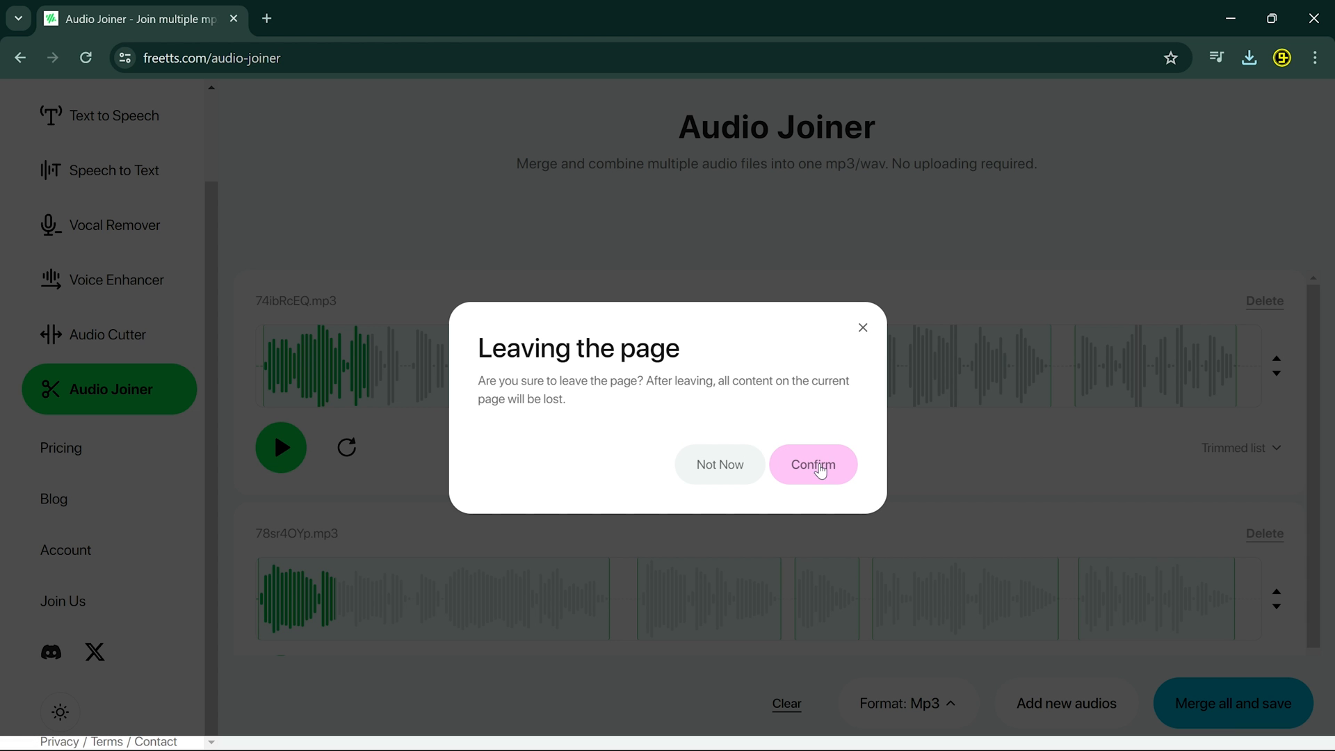
# Confirm leaving the joiner so the Pricing Plans page loads (Free $0, Monthly $19, Yearly $99).
pyautogui.click(811, 465)
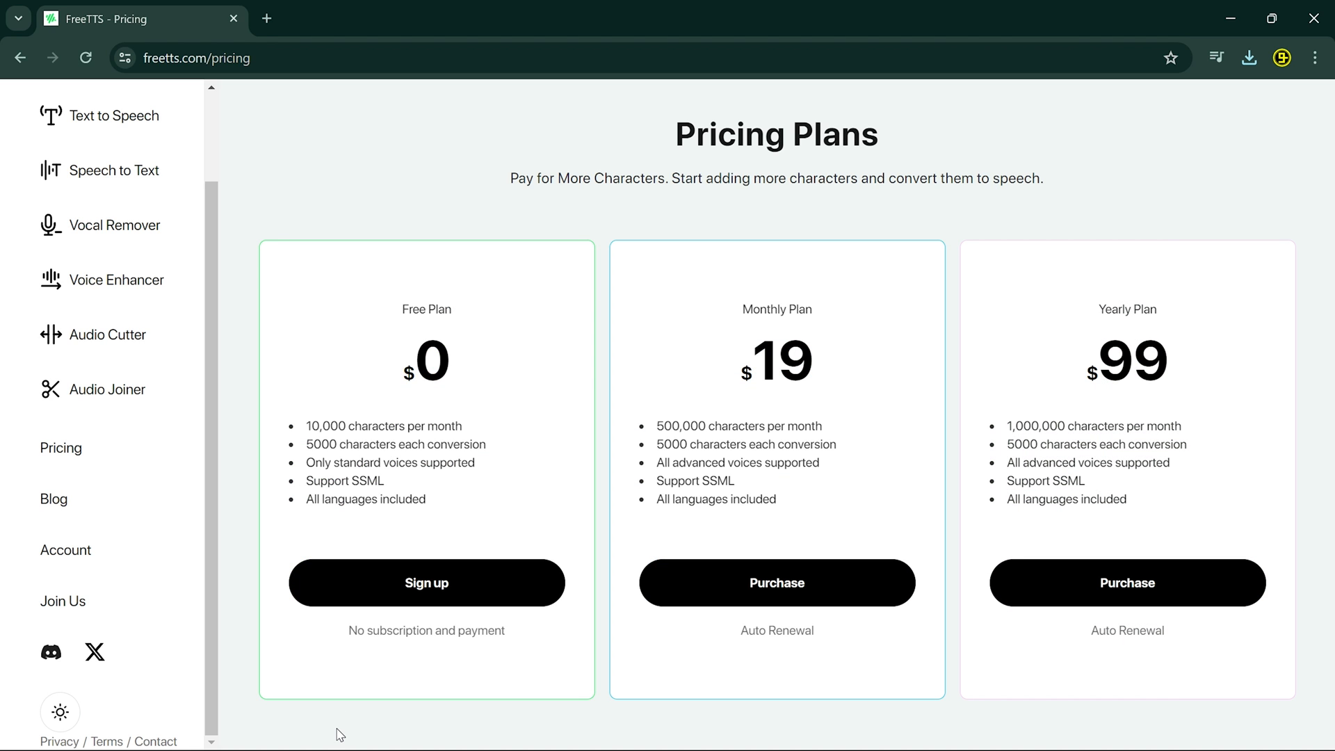
pyautogui.moveTo(419, 196)
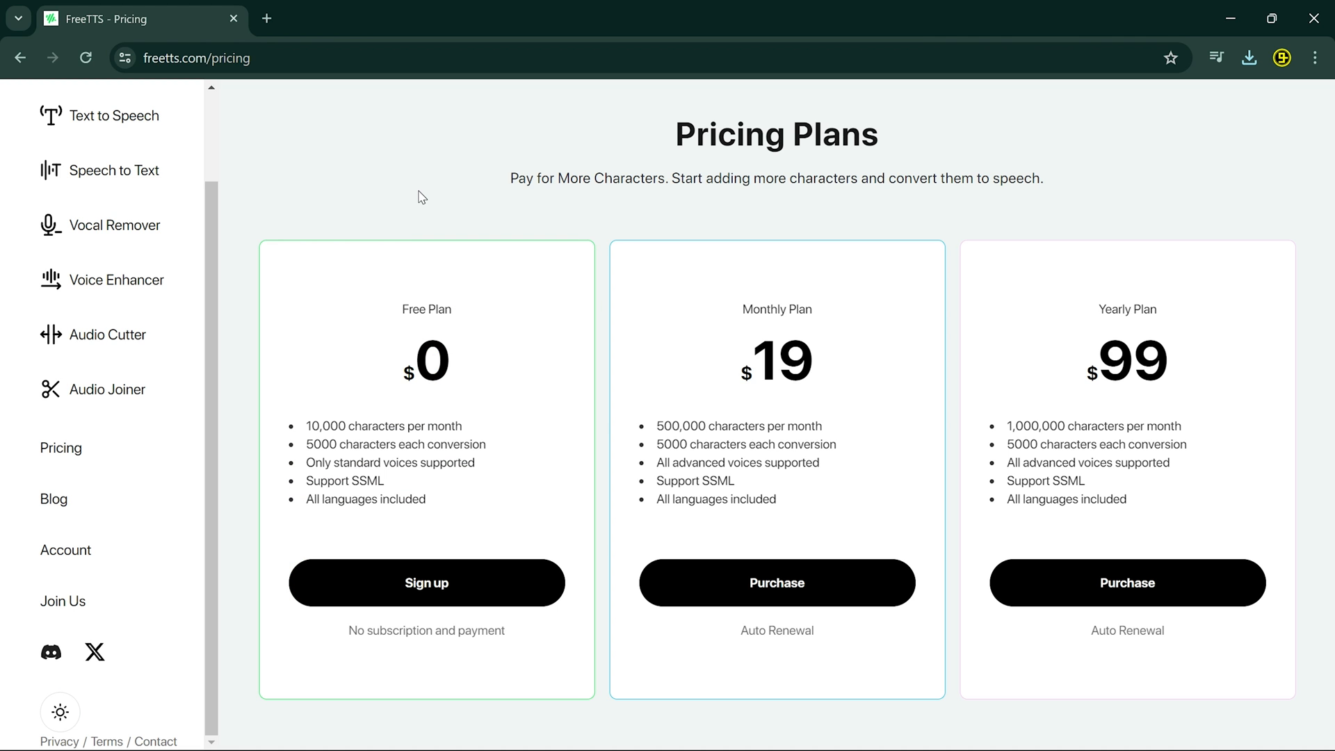